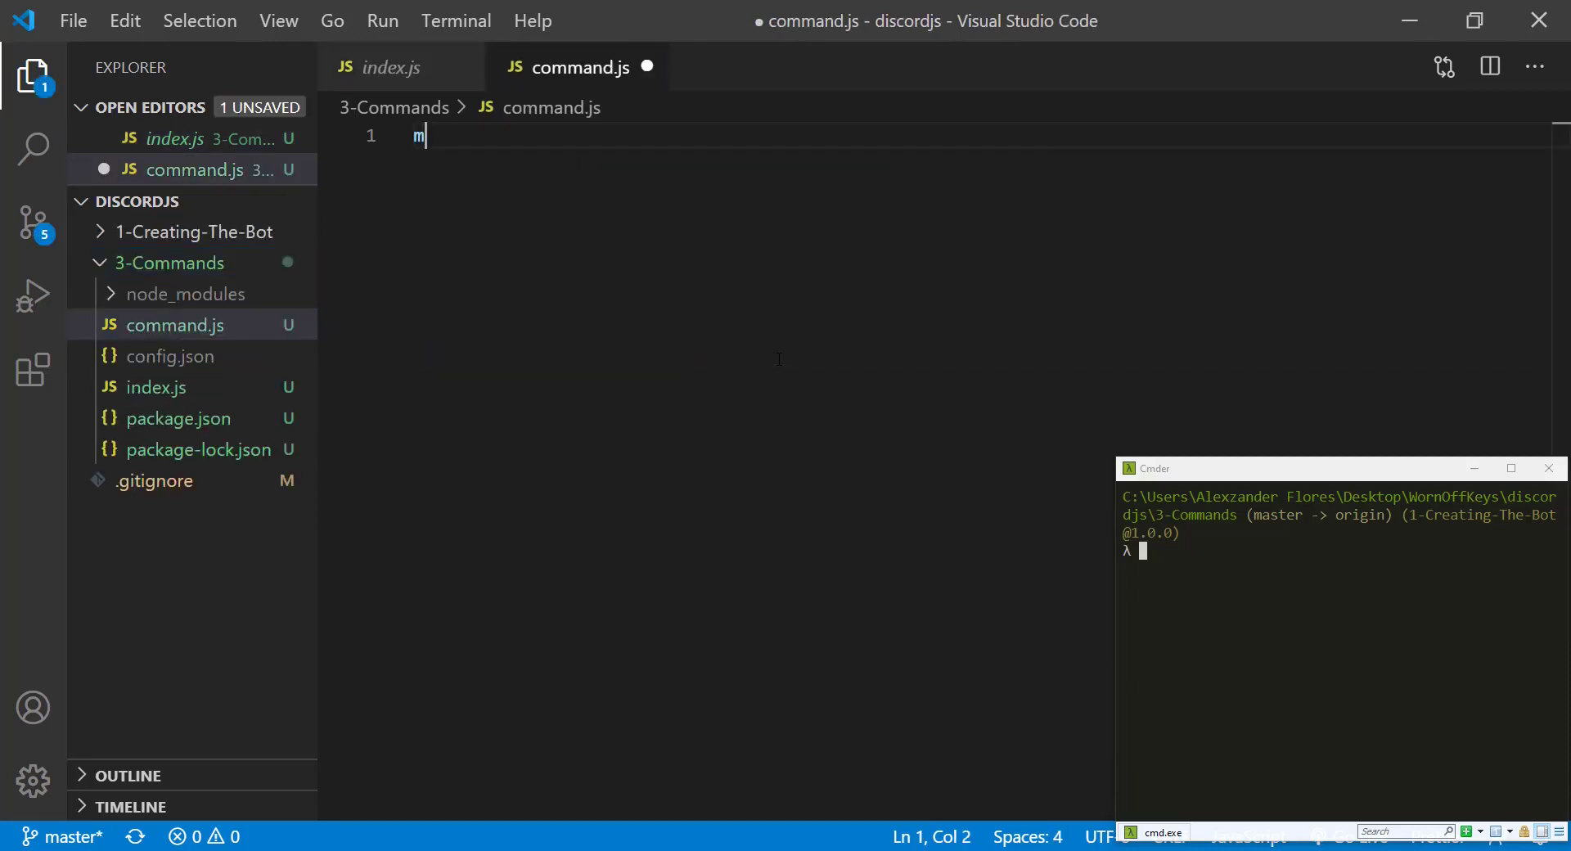
Write module.exports = (client, aliases, callback) => { } in command.js
text(odule.exports = () => {)
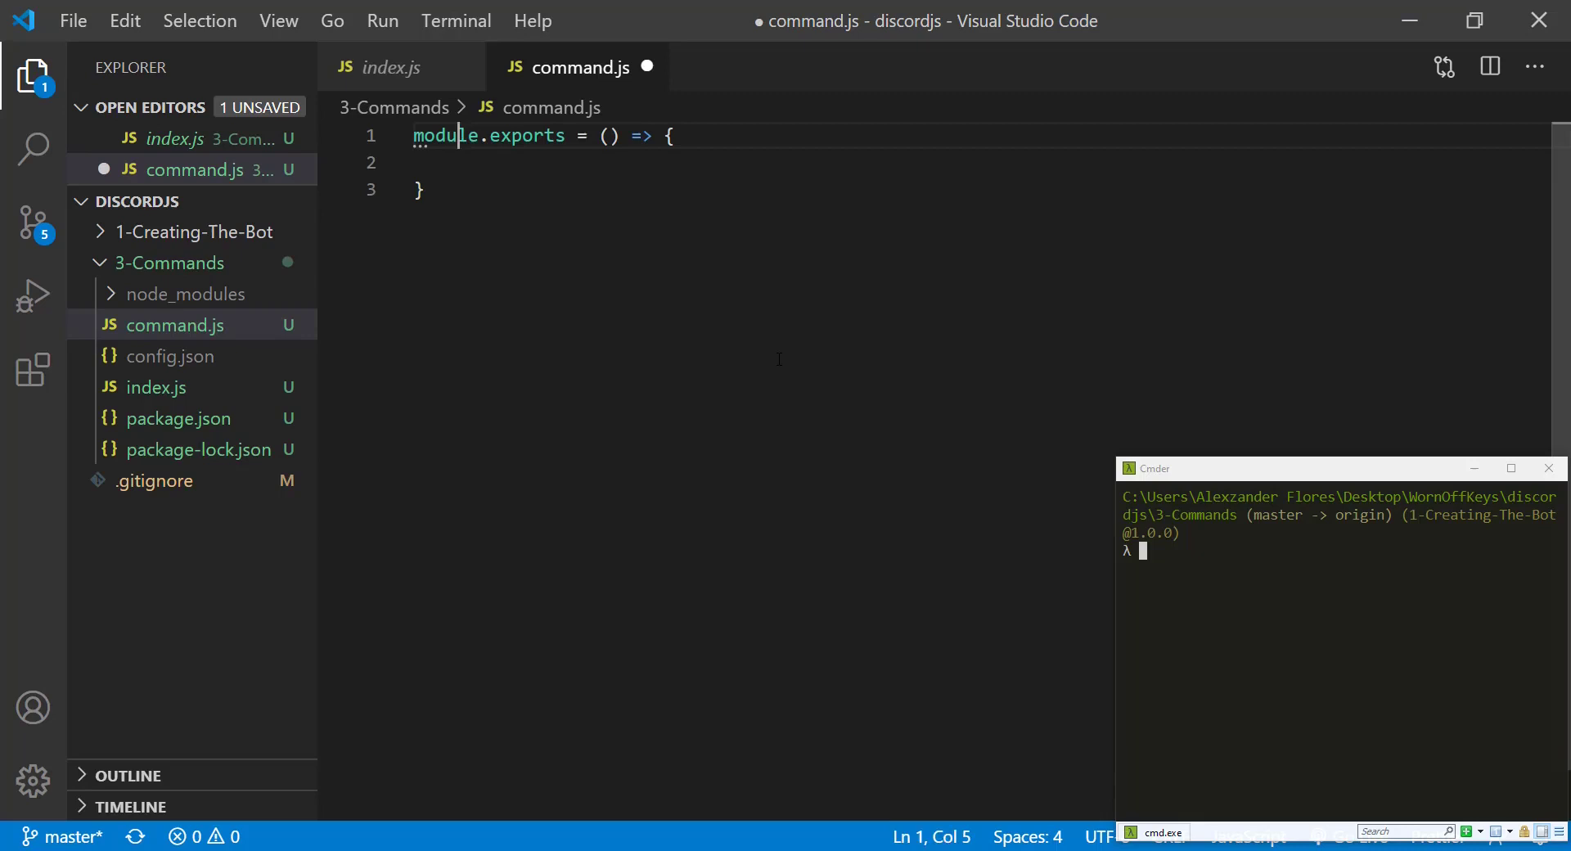
text(client,)
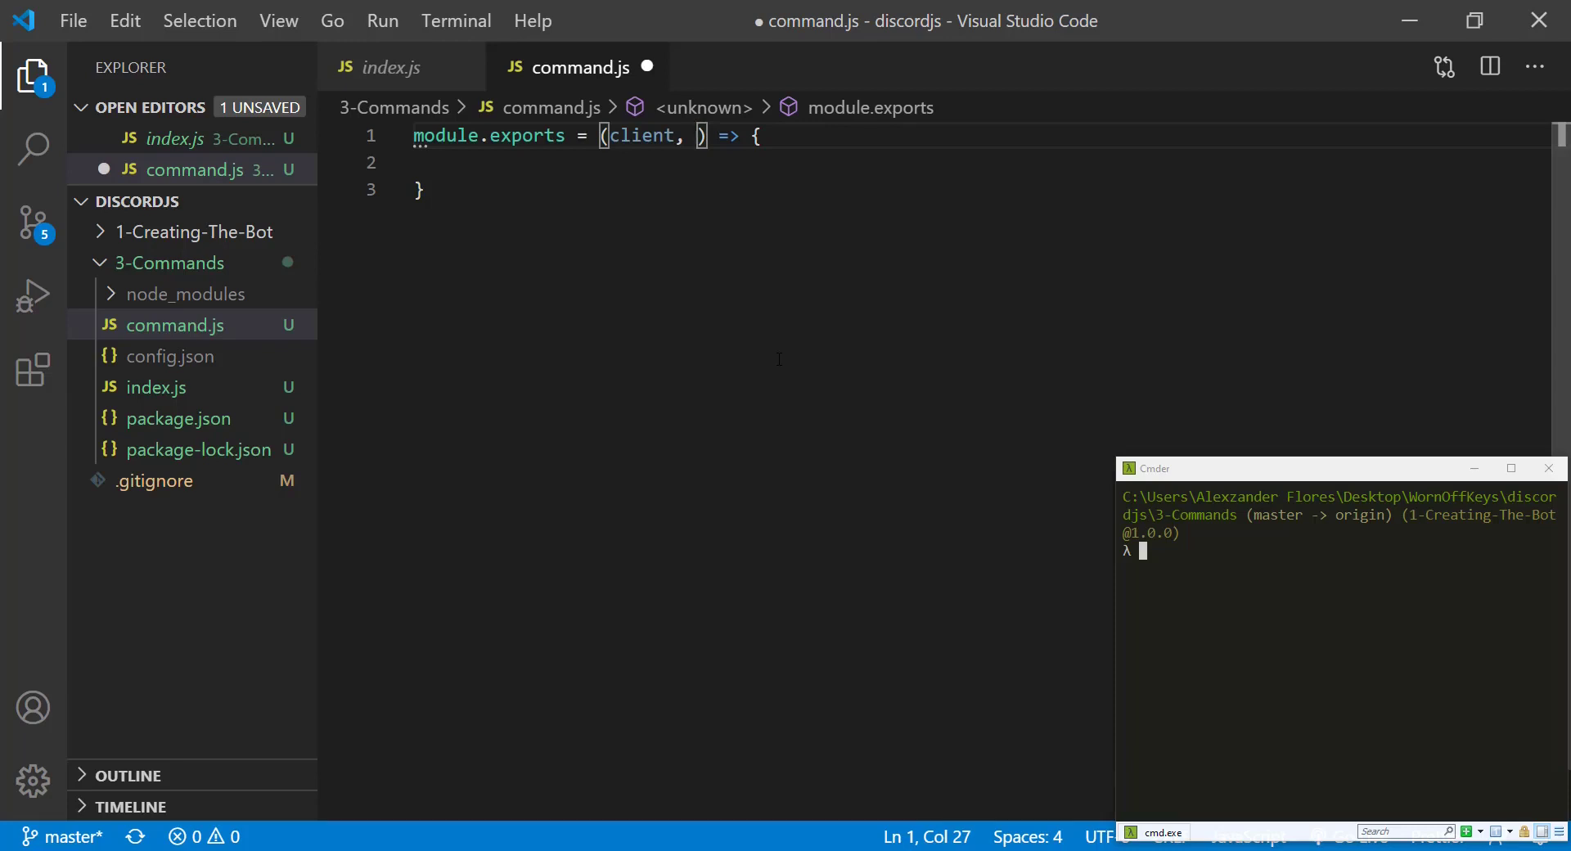
text(aliases,)
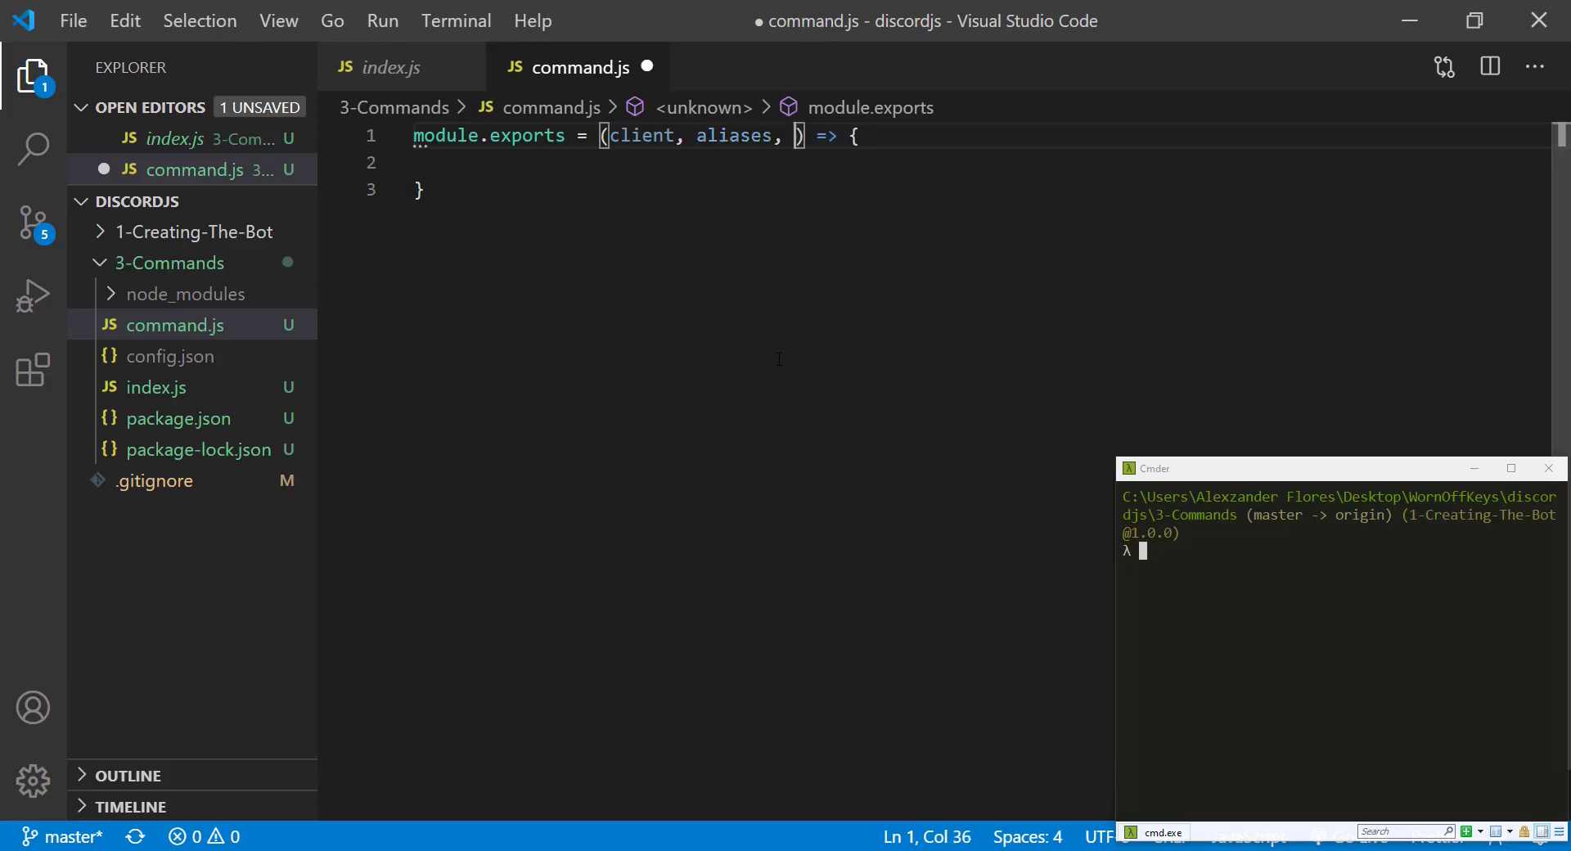
text(callback)
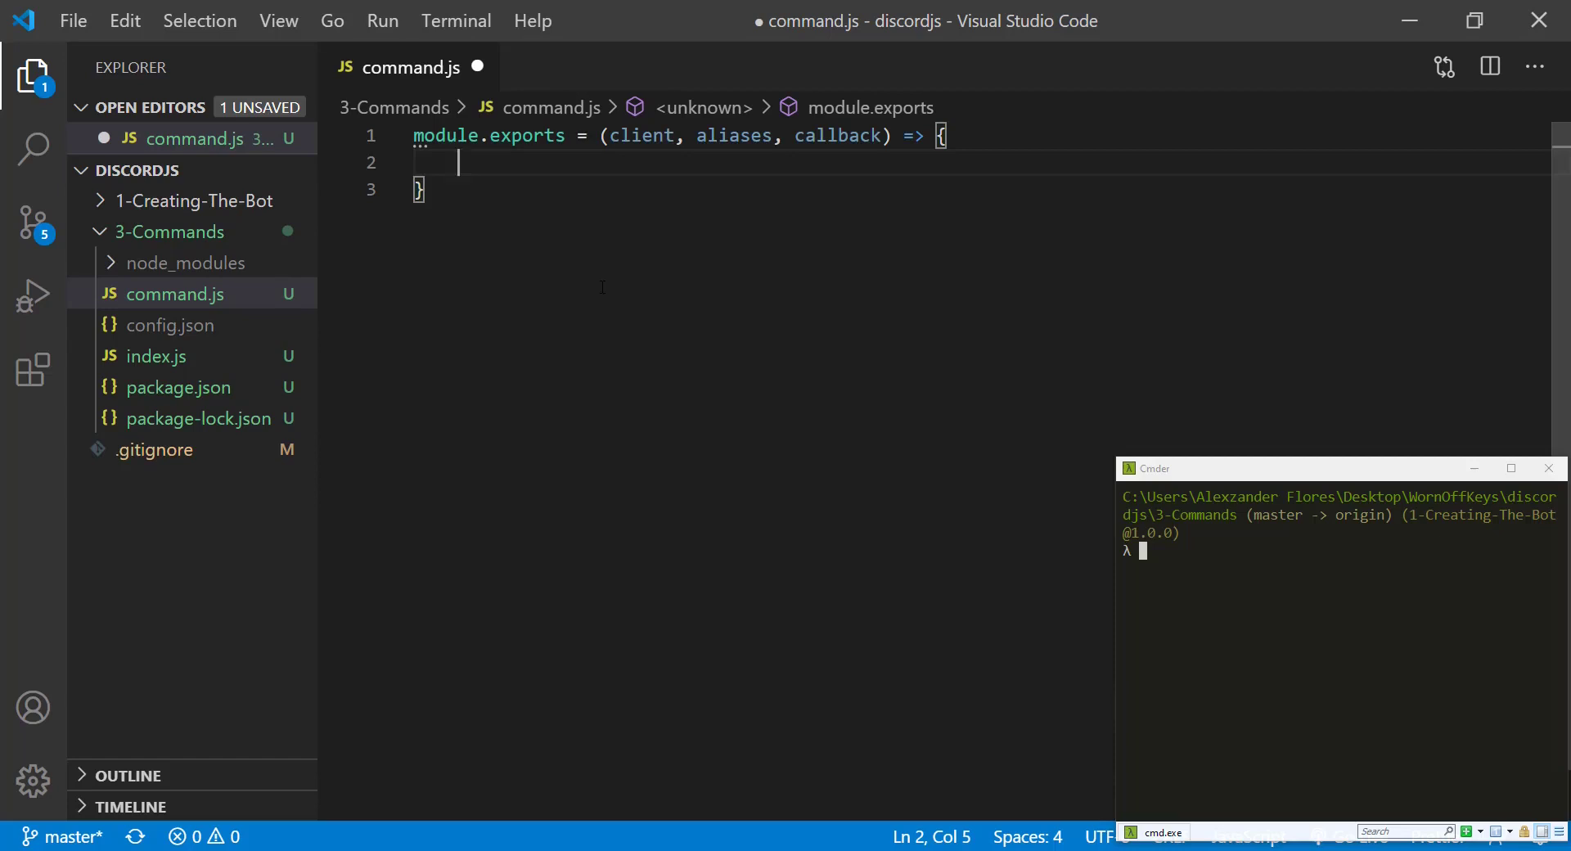
mouse_move(515, 293)
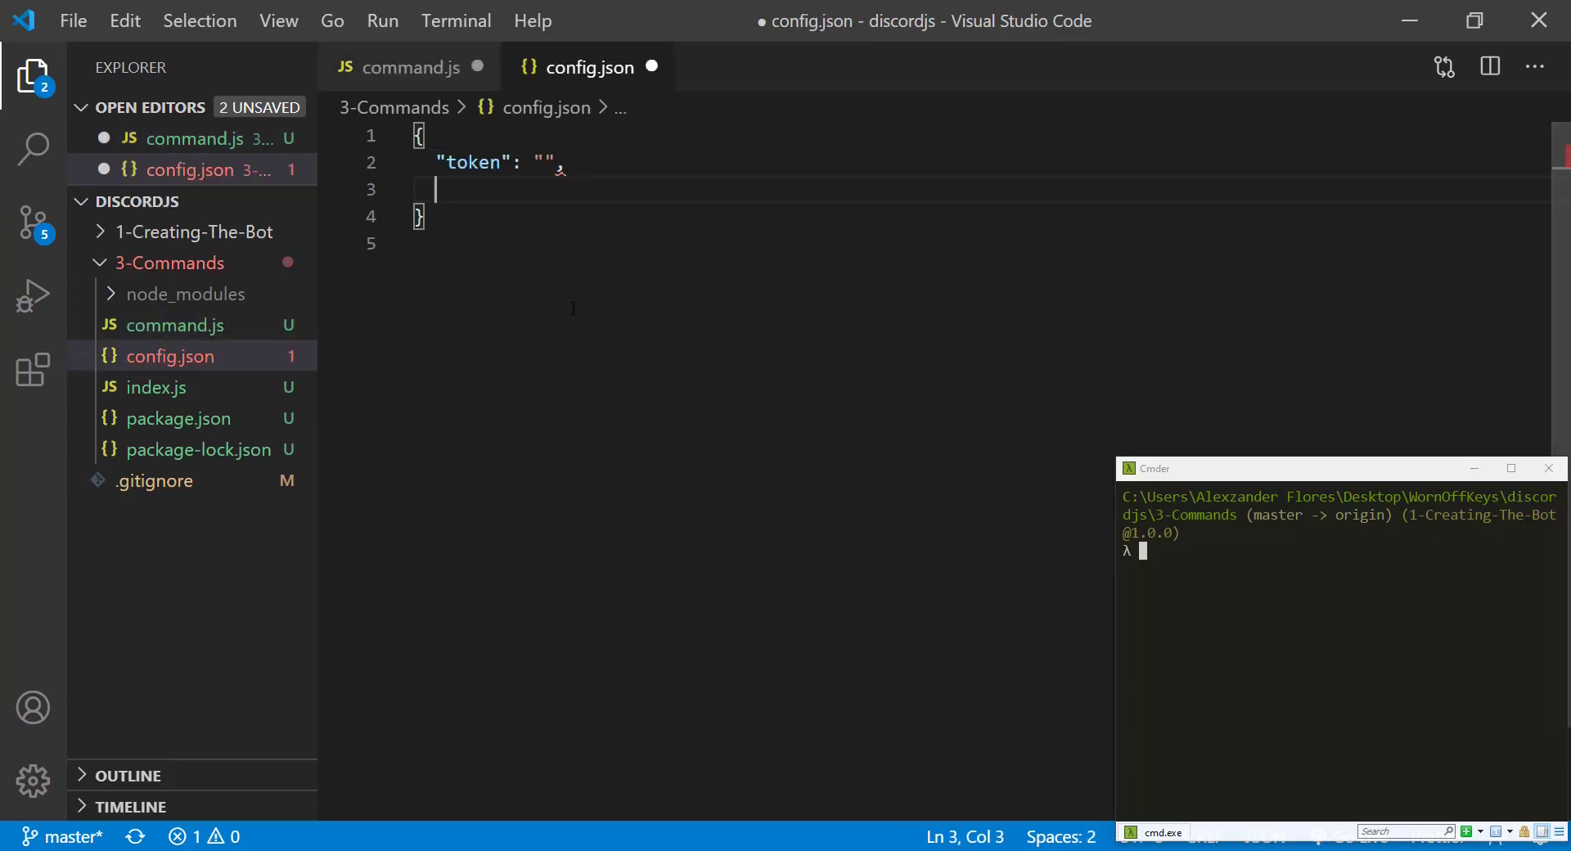
Add a "prefix": "!" entry after the token in config.json
text("prefi")
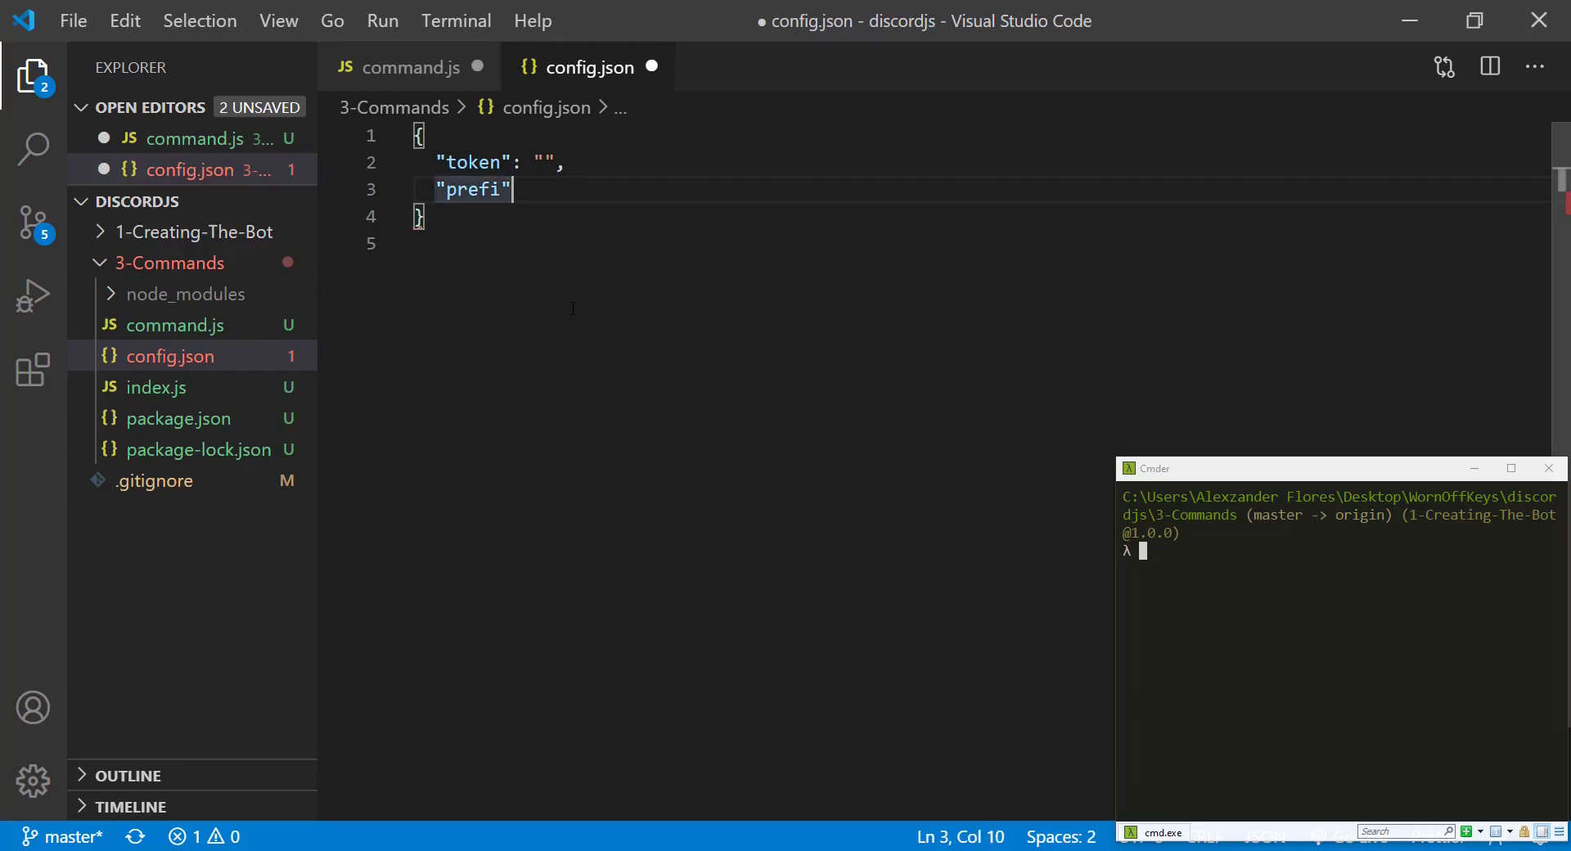
text(x": "!")
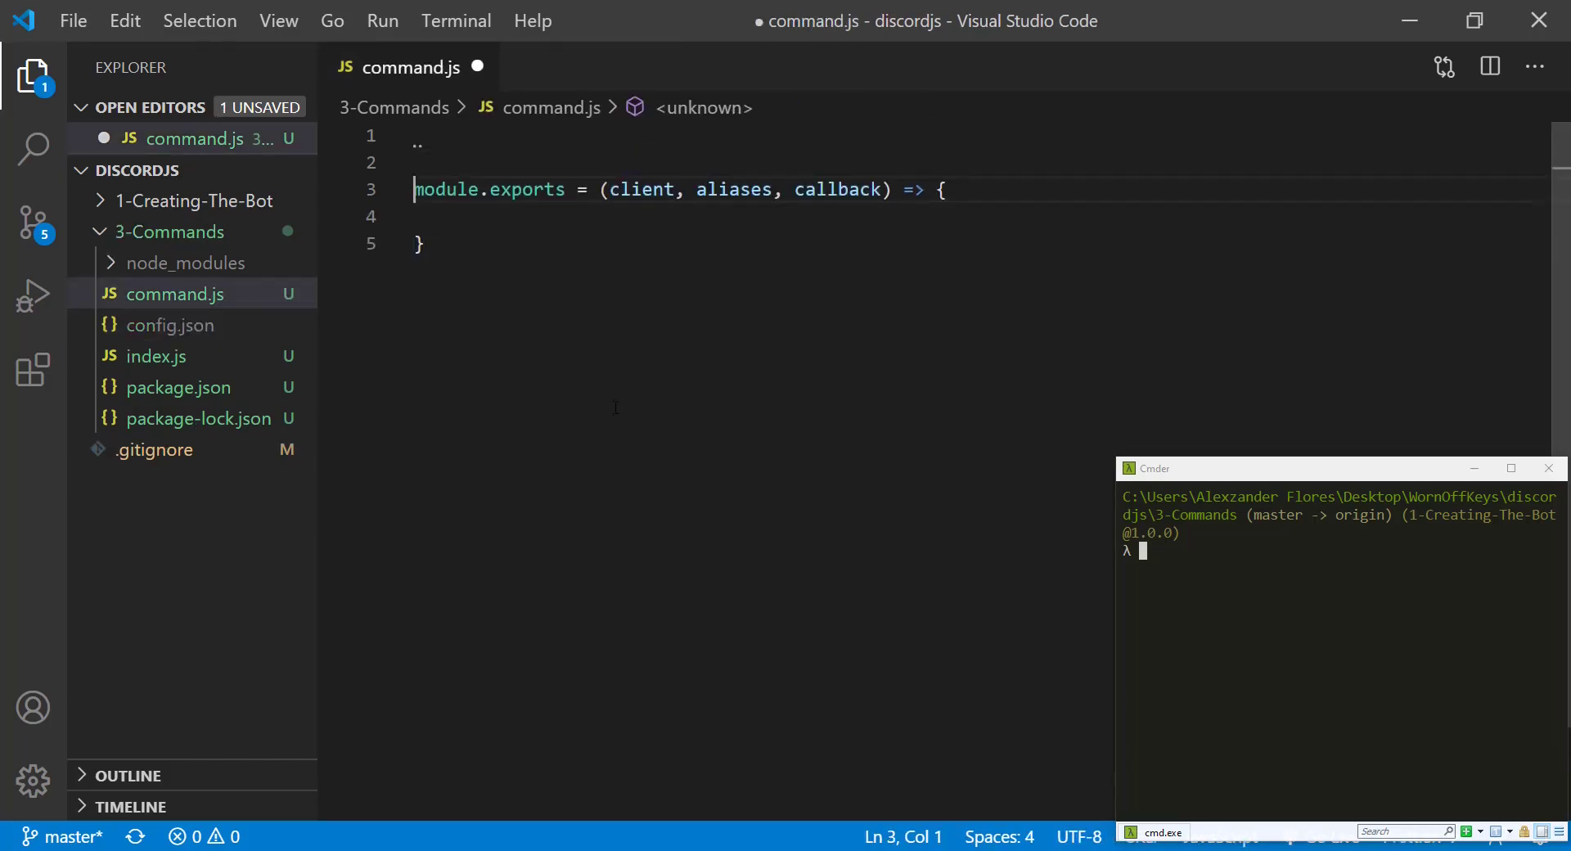
Import prefix with const { prefix } = require('./config.json') at the top of command.js
text(const { prefix })
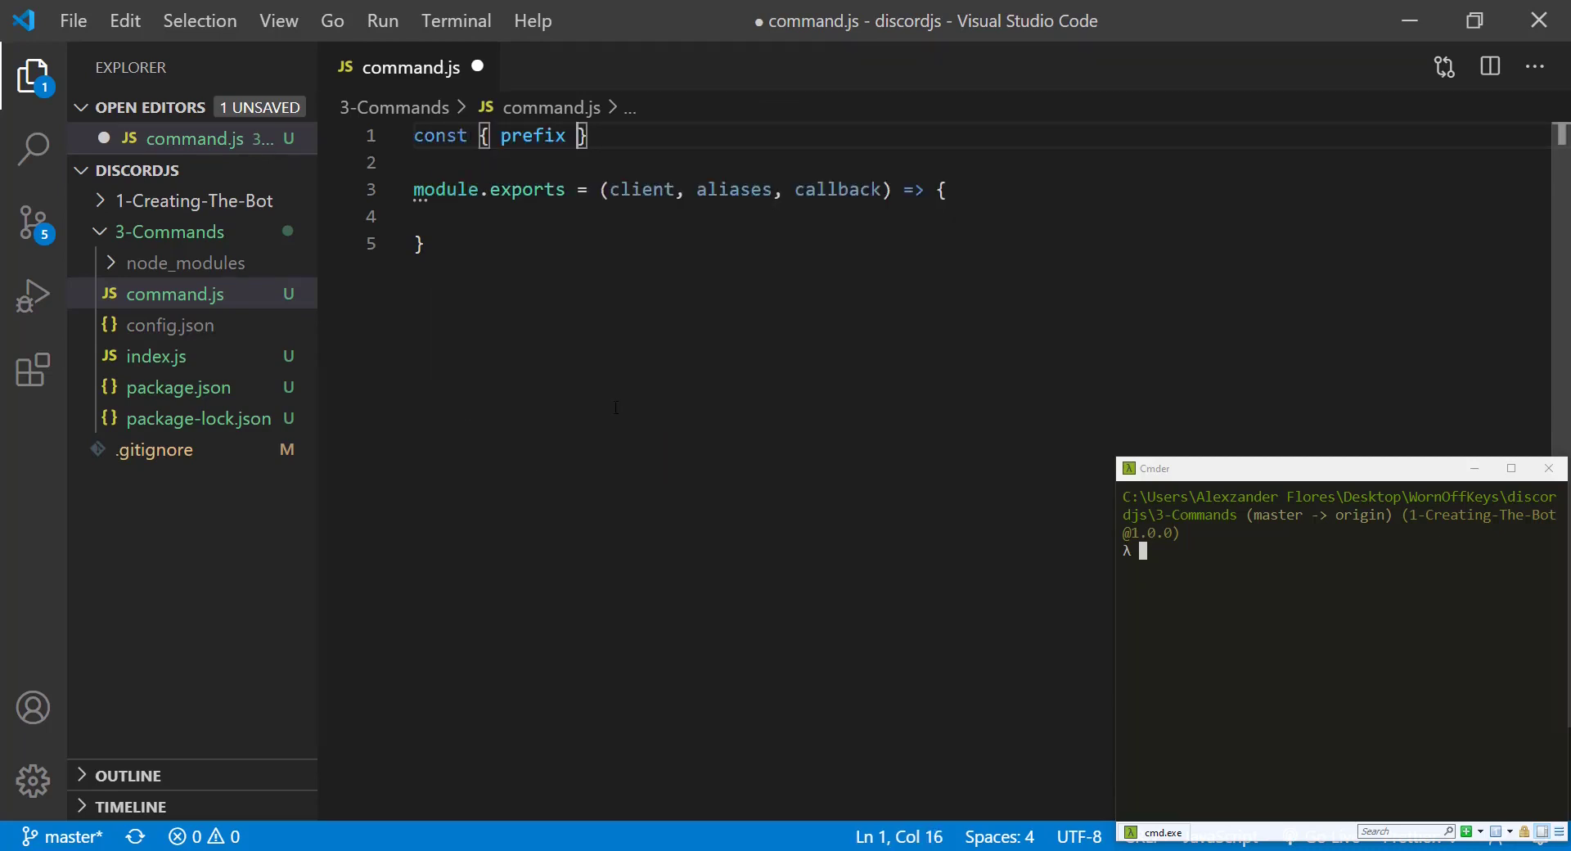
text(= require())
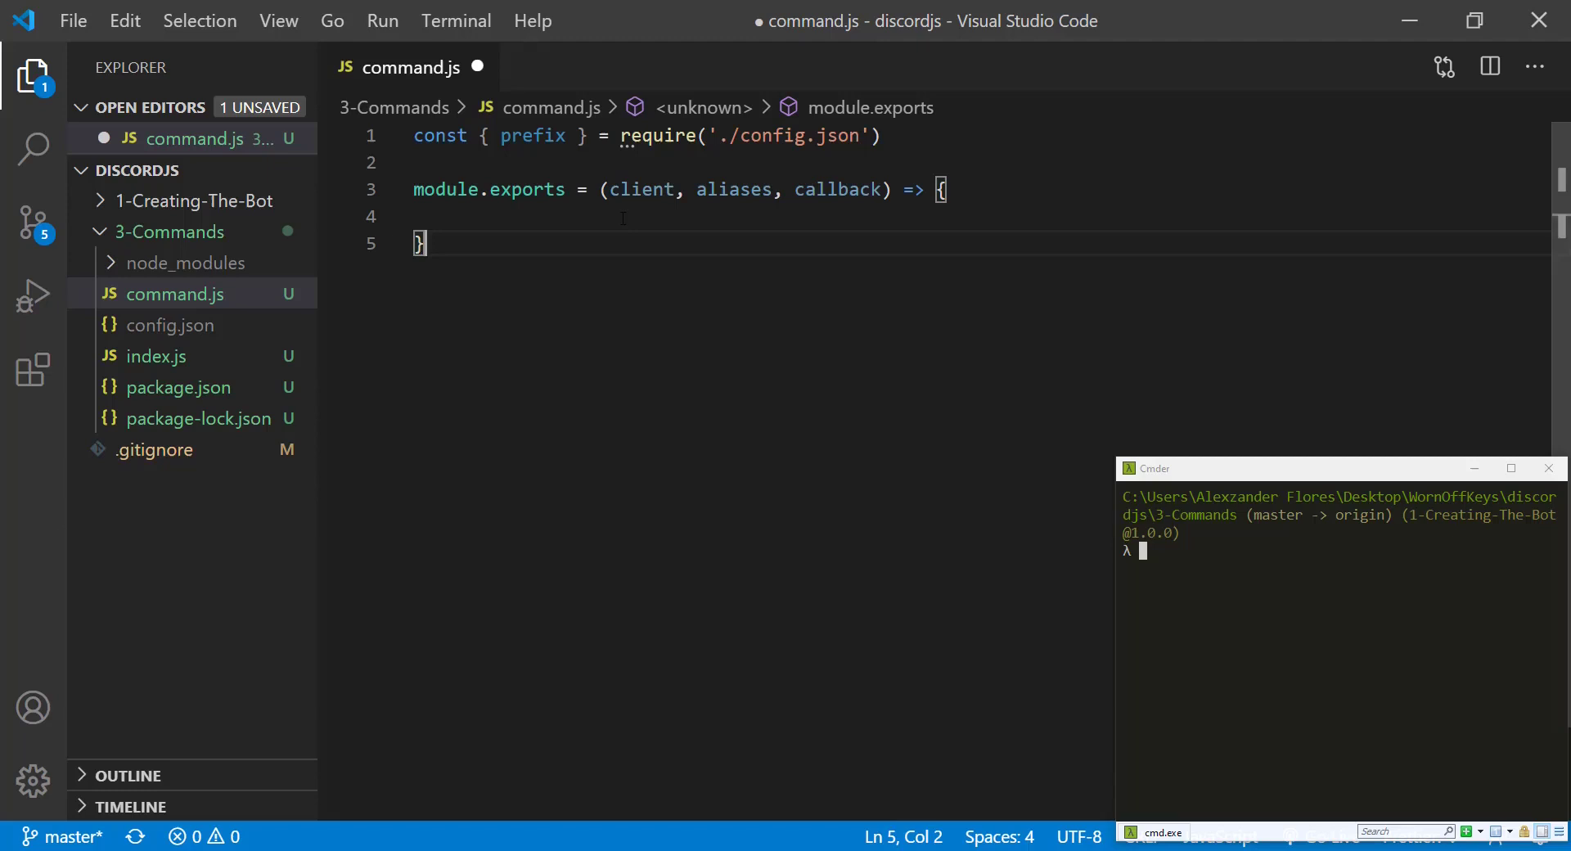
Register client.on('message') in the export and destructure content from the message
text(client.on('message', message => {)
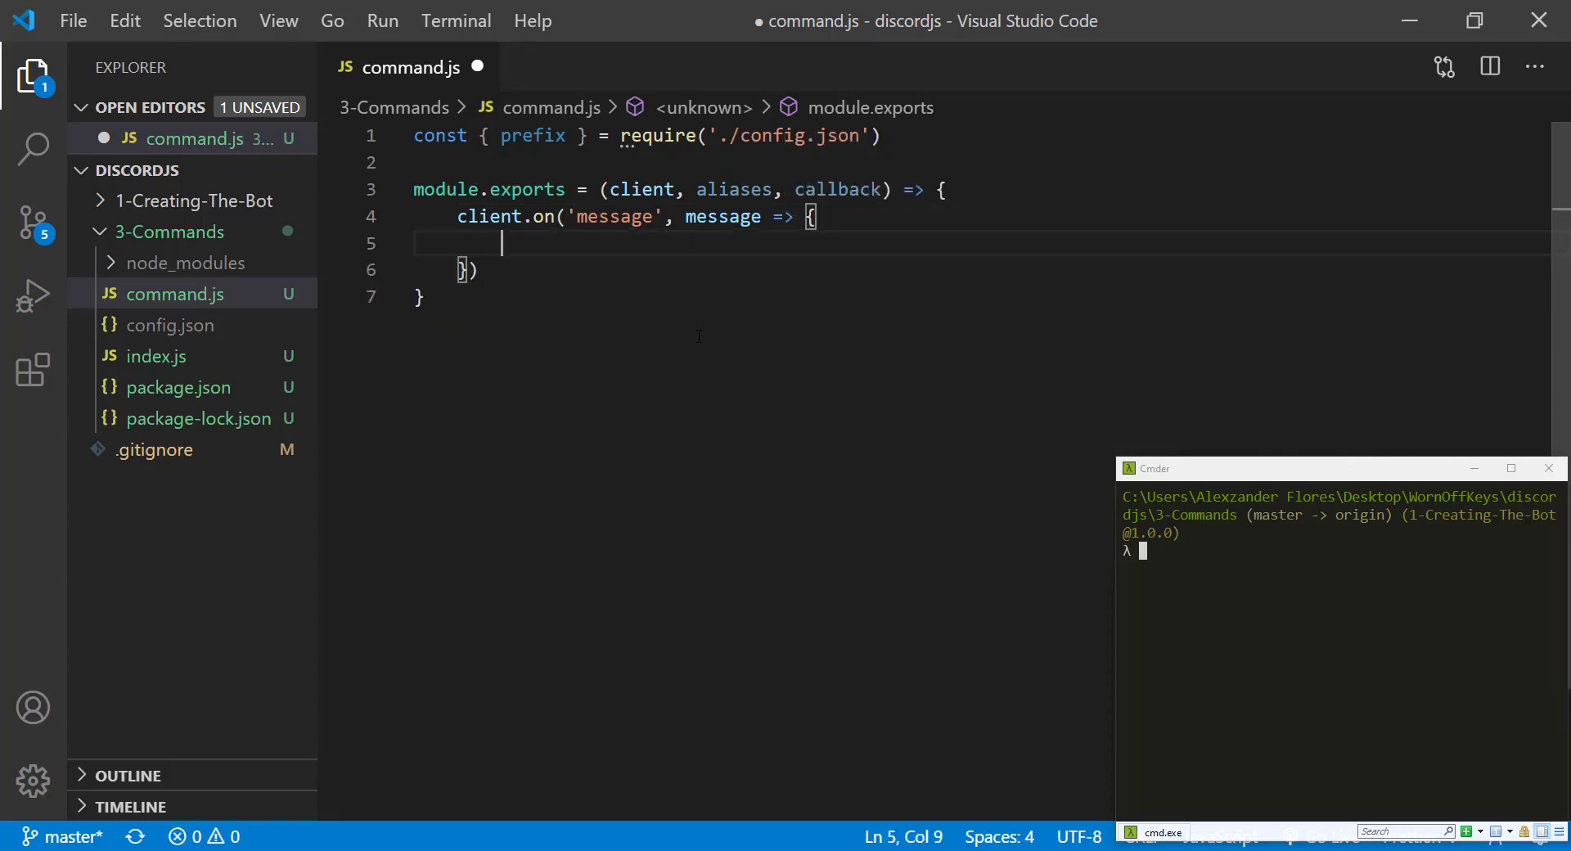
text(const)
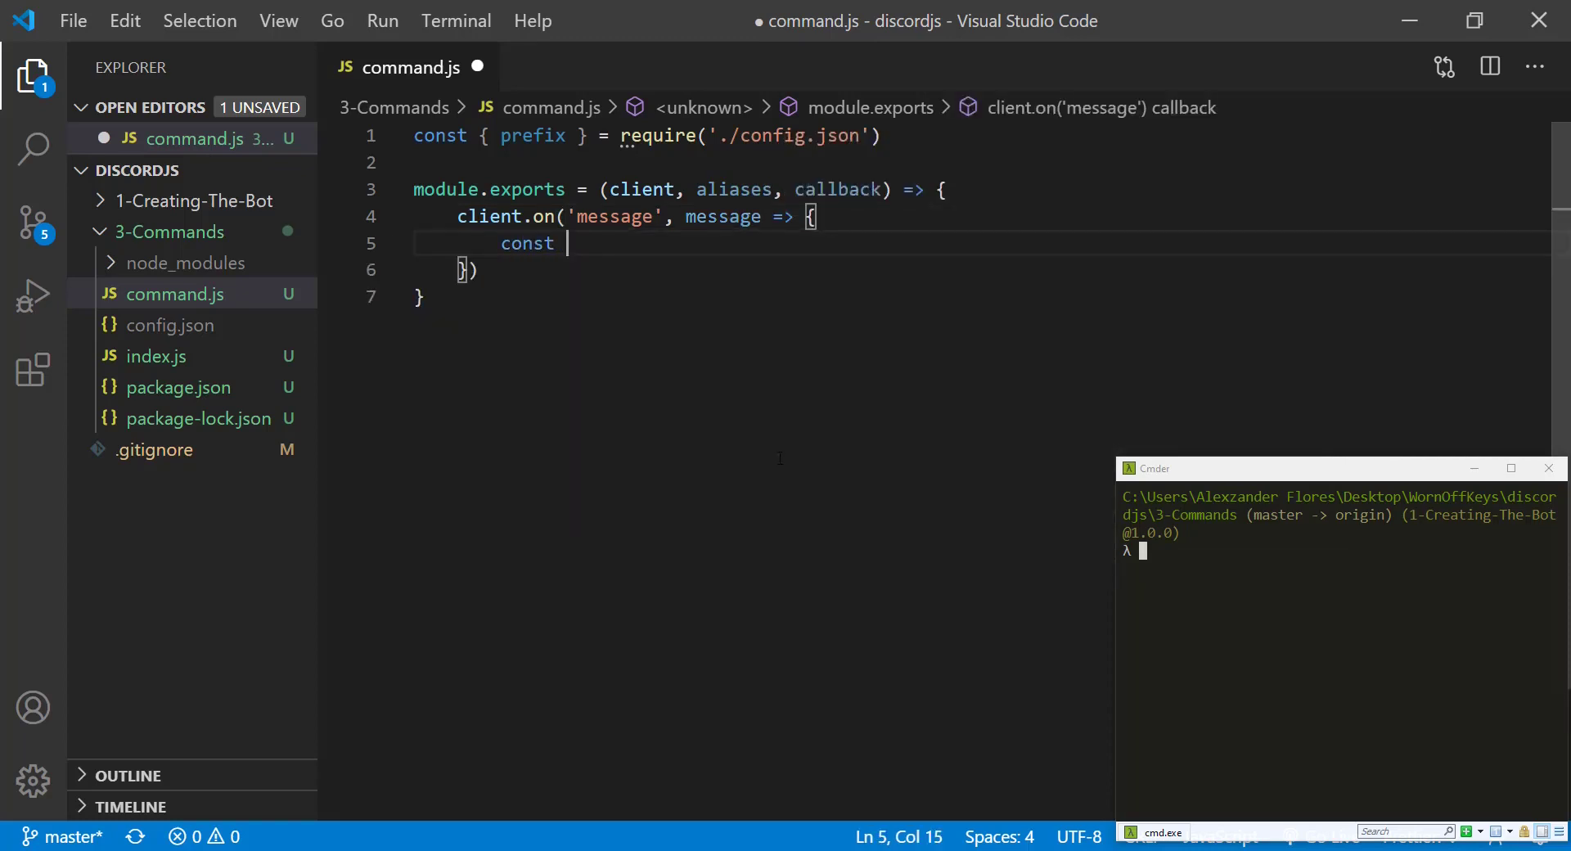
text({ content } = message;)
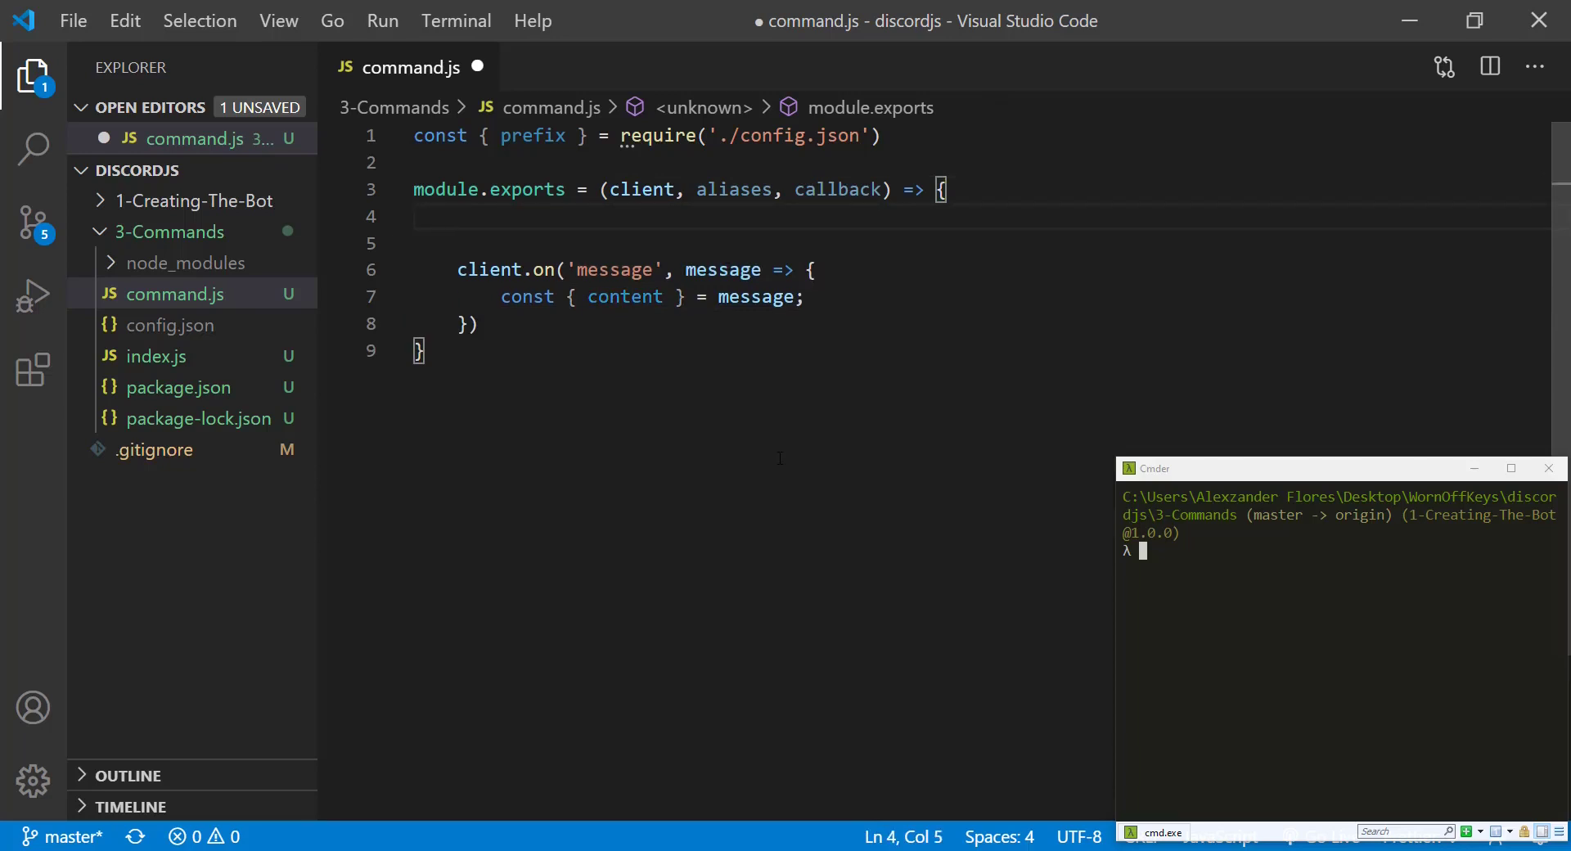
click(457, 190)
text([')
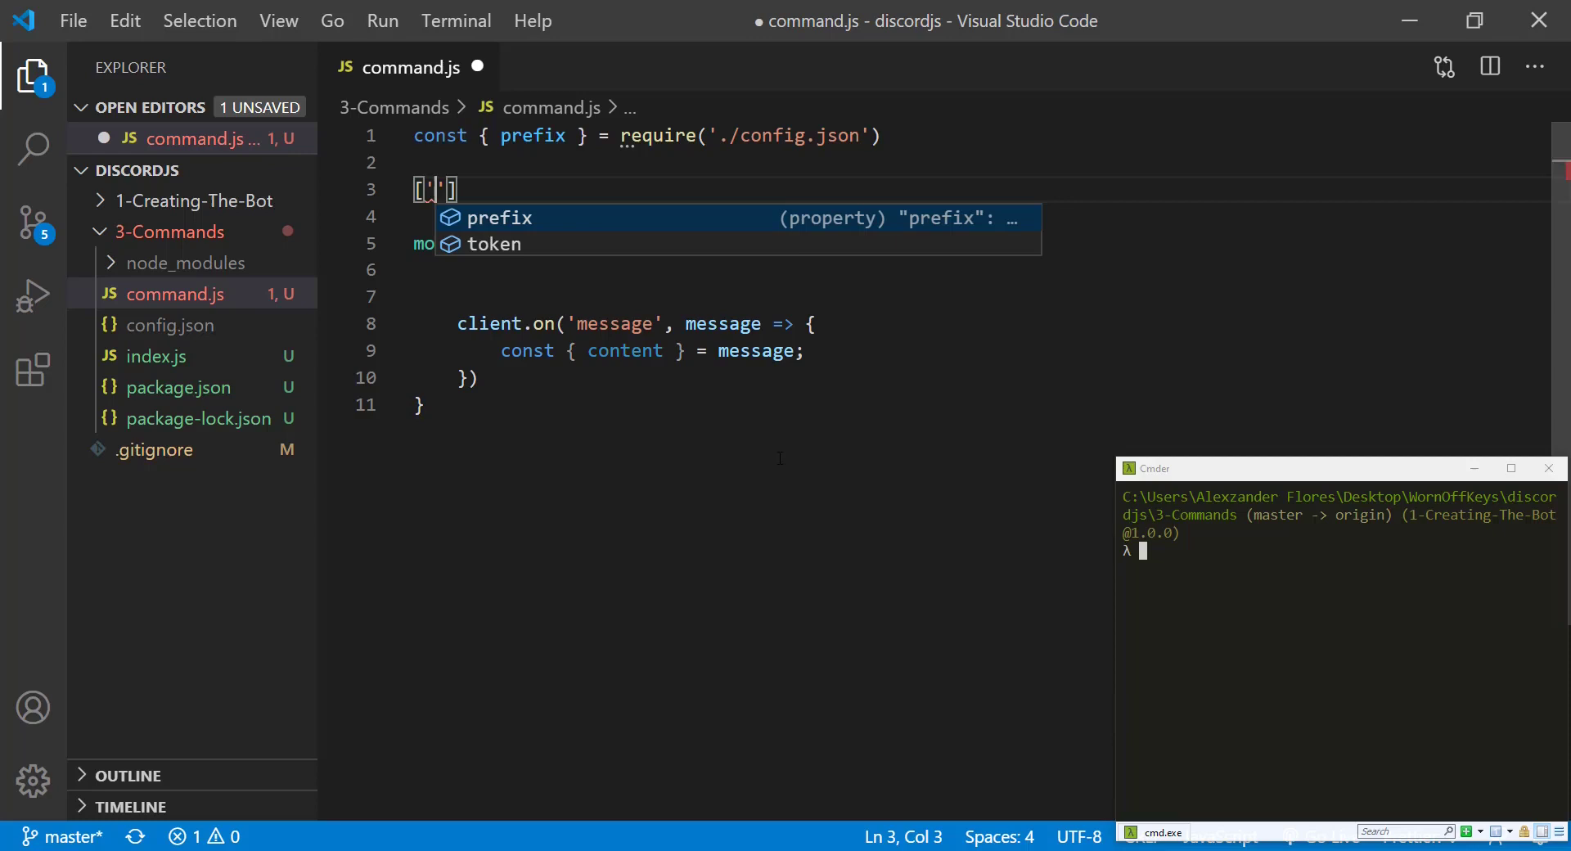
Add alias example comments and wrap a string aliases value into an array with a typeof check
text(ping', 'test)
text(//'ping)
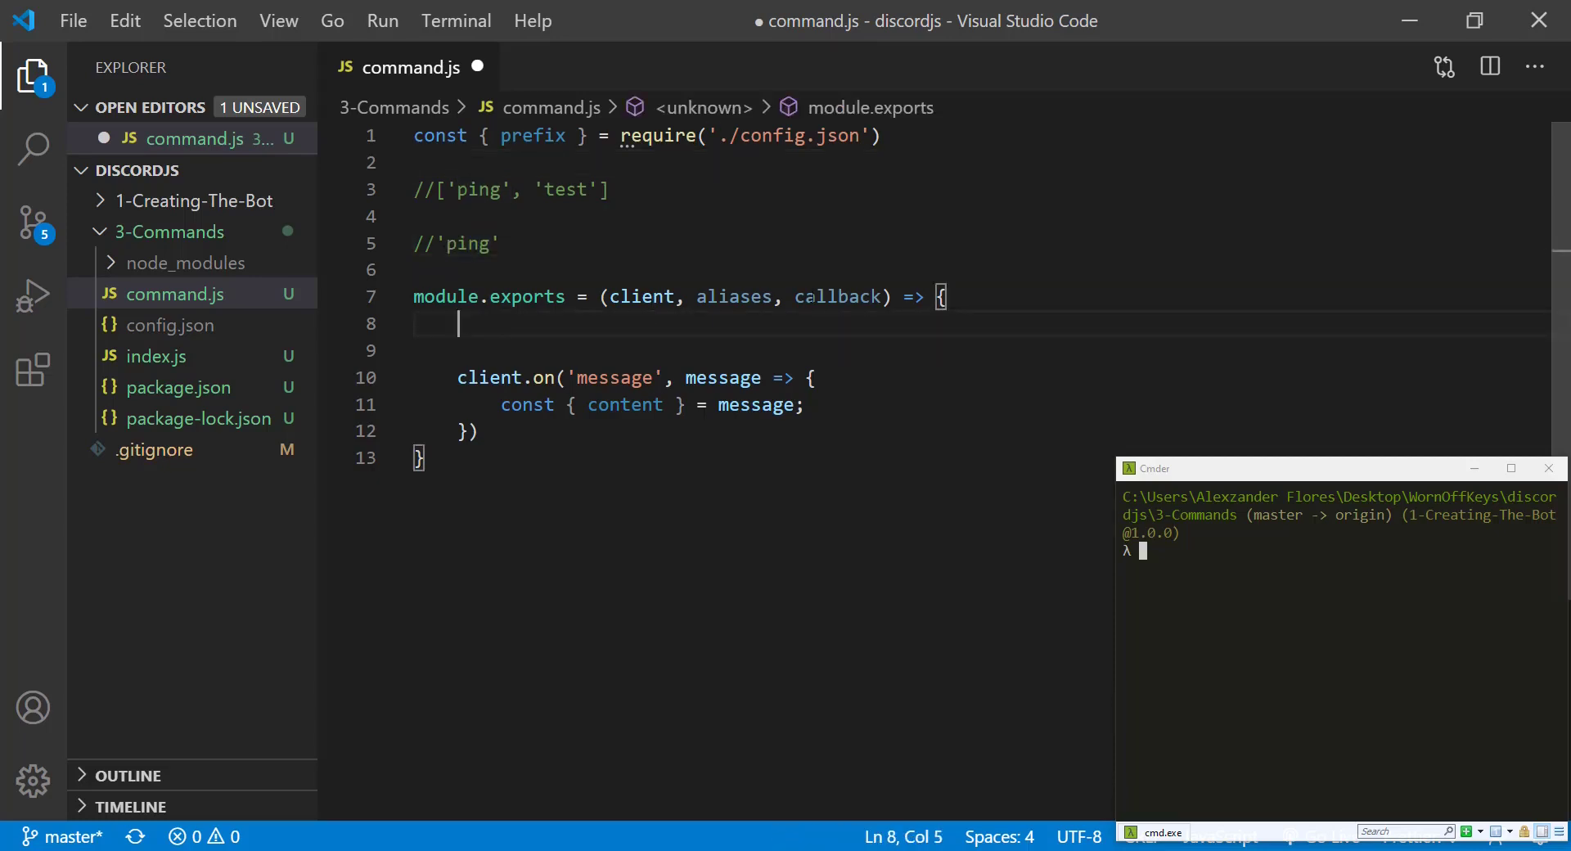
text(if (typeof aliases === 'string') {)
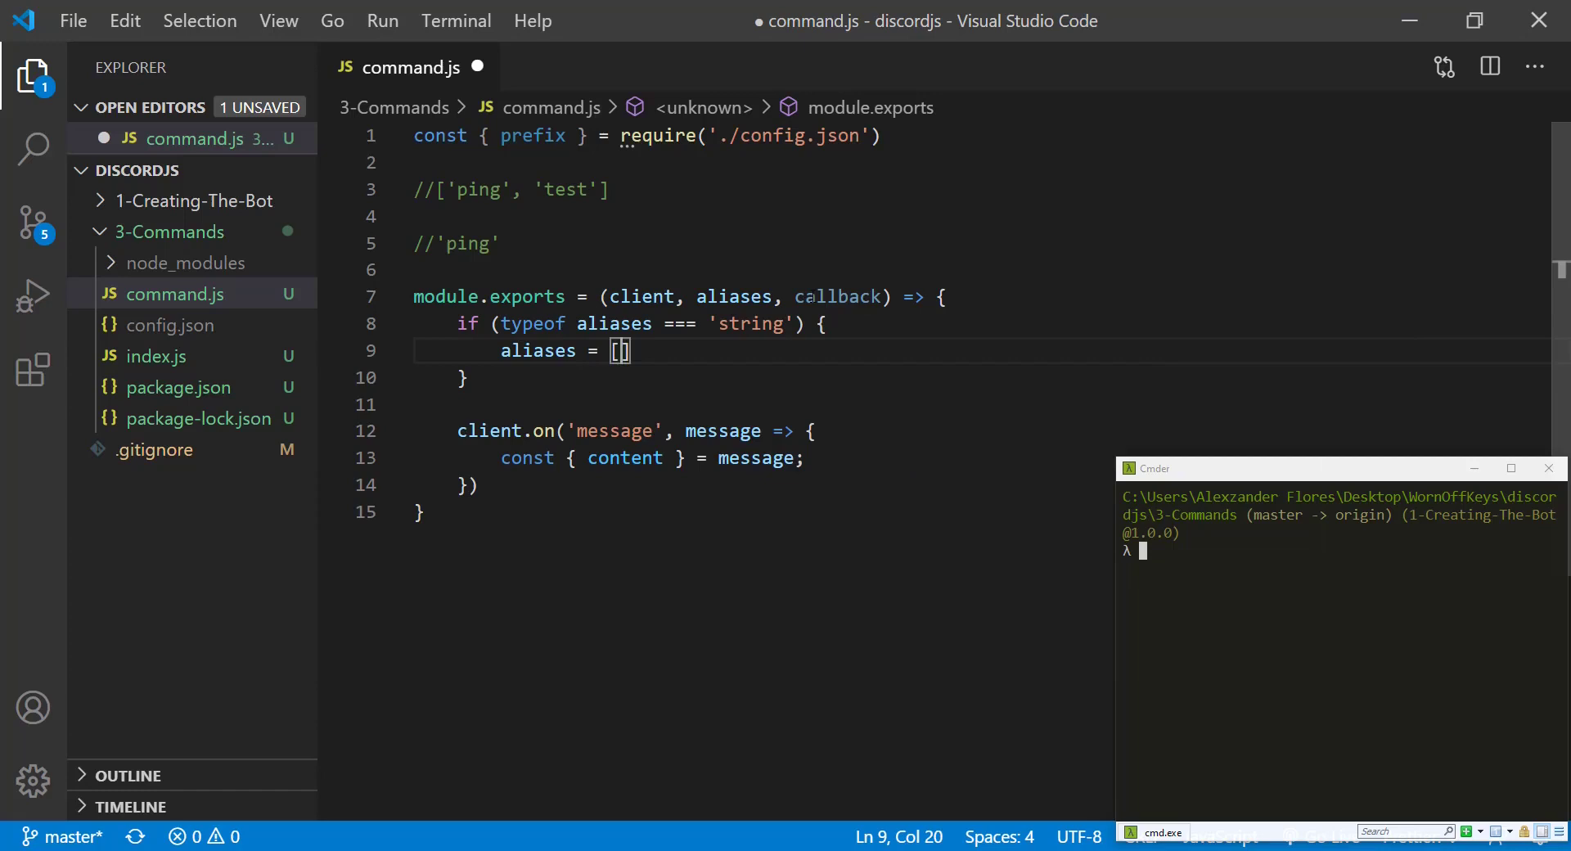
text(aliases)
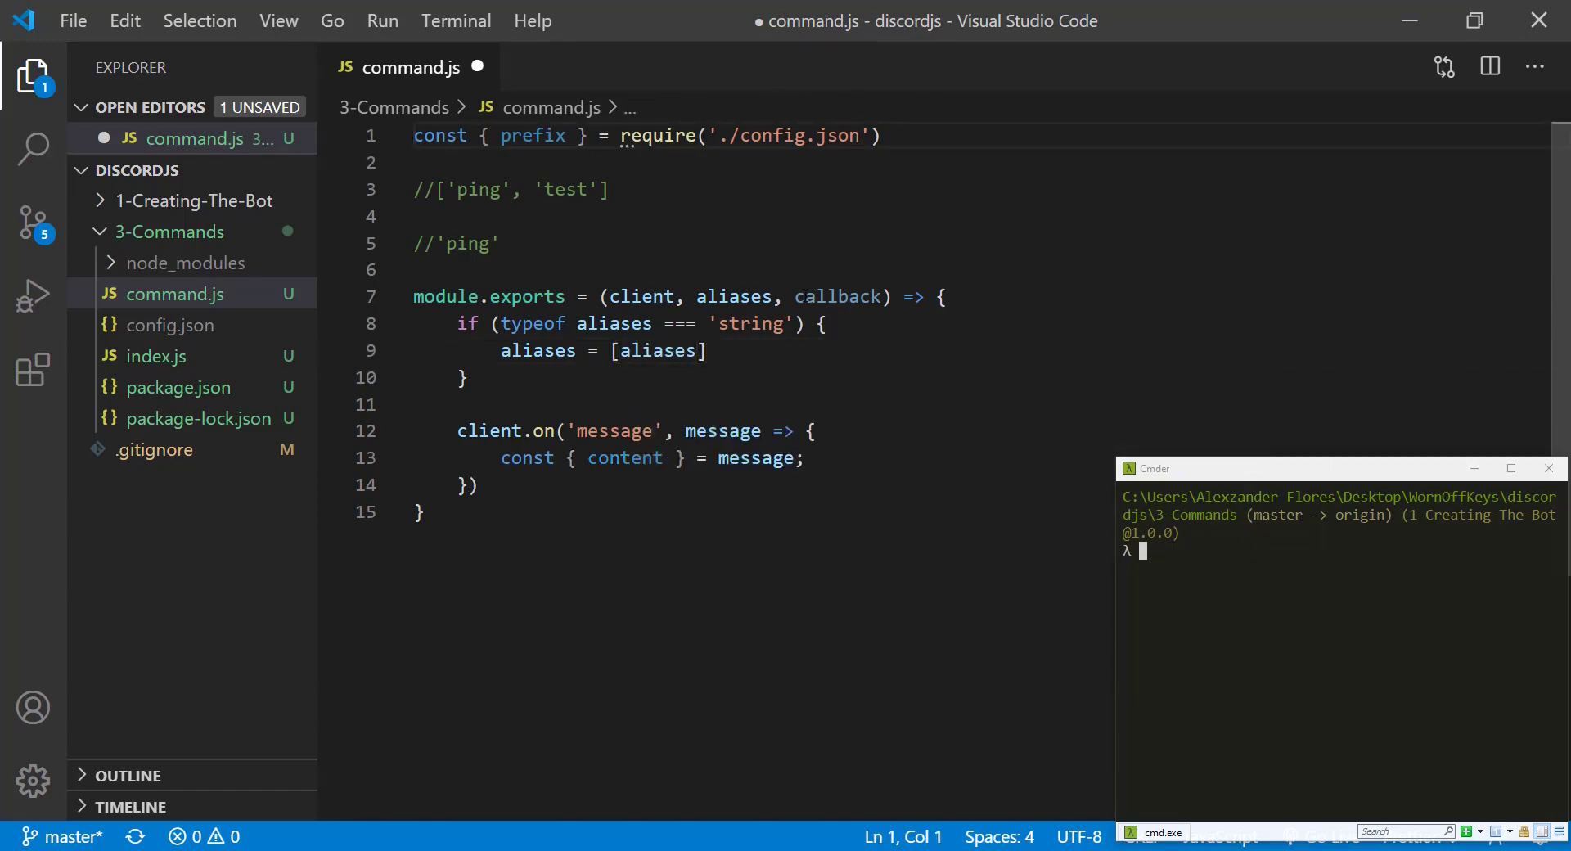
text(-> ['ping)
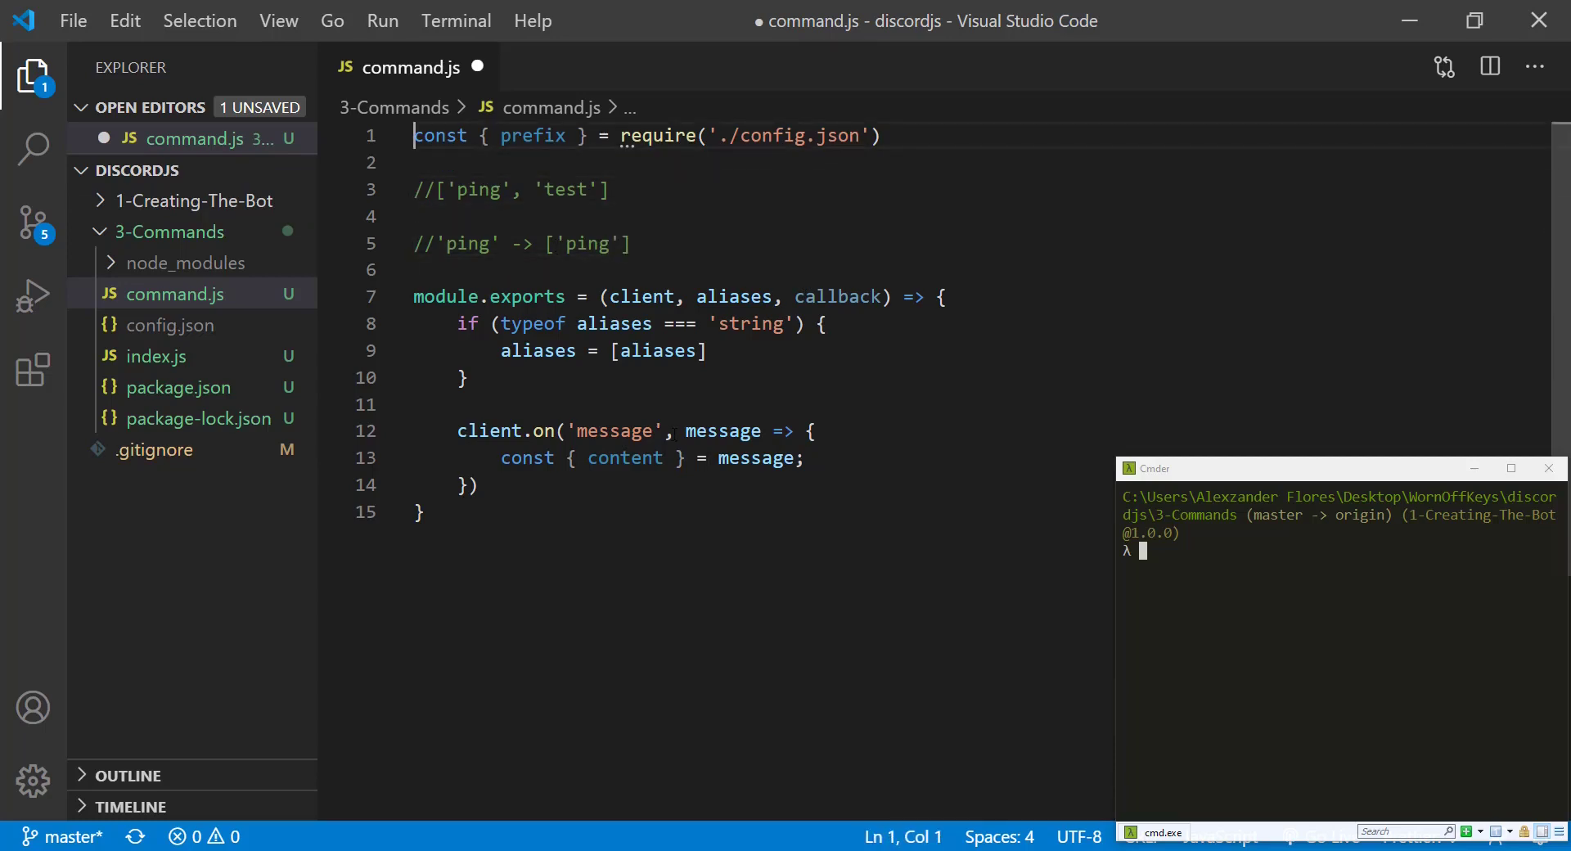
double_click(658, 350)
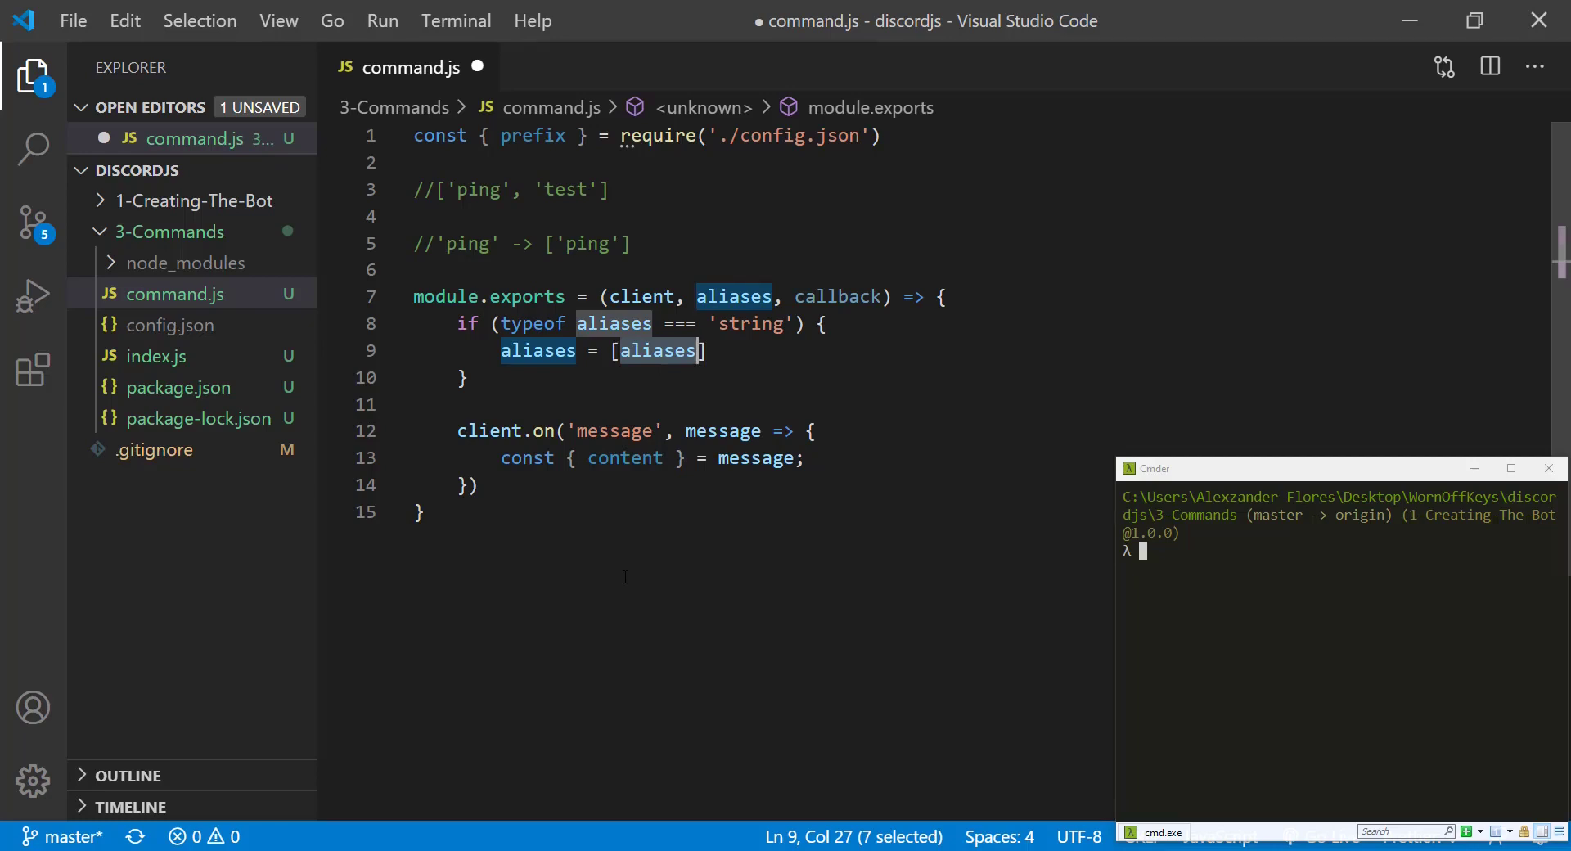
Loop over aliases building command as `${prefix}${alias}`, with // ping and testing example comments
text(aliases.forEach(alias =)
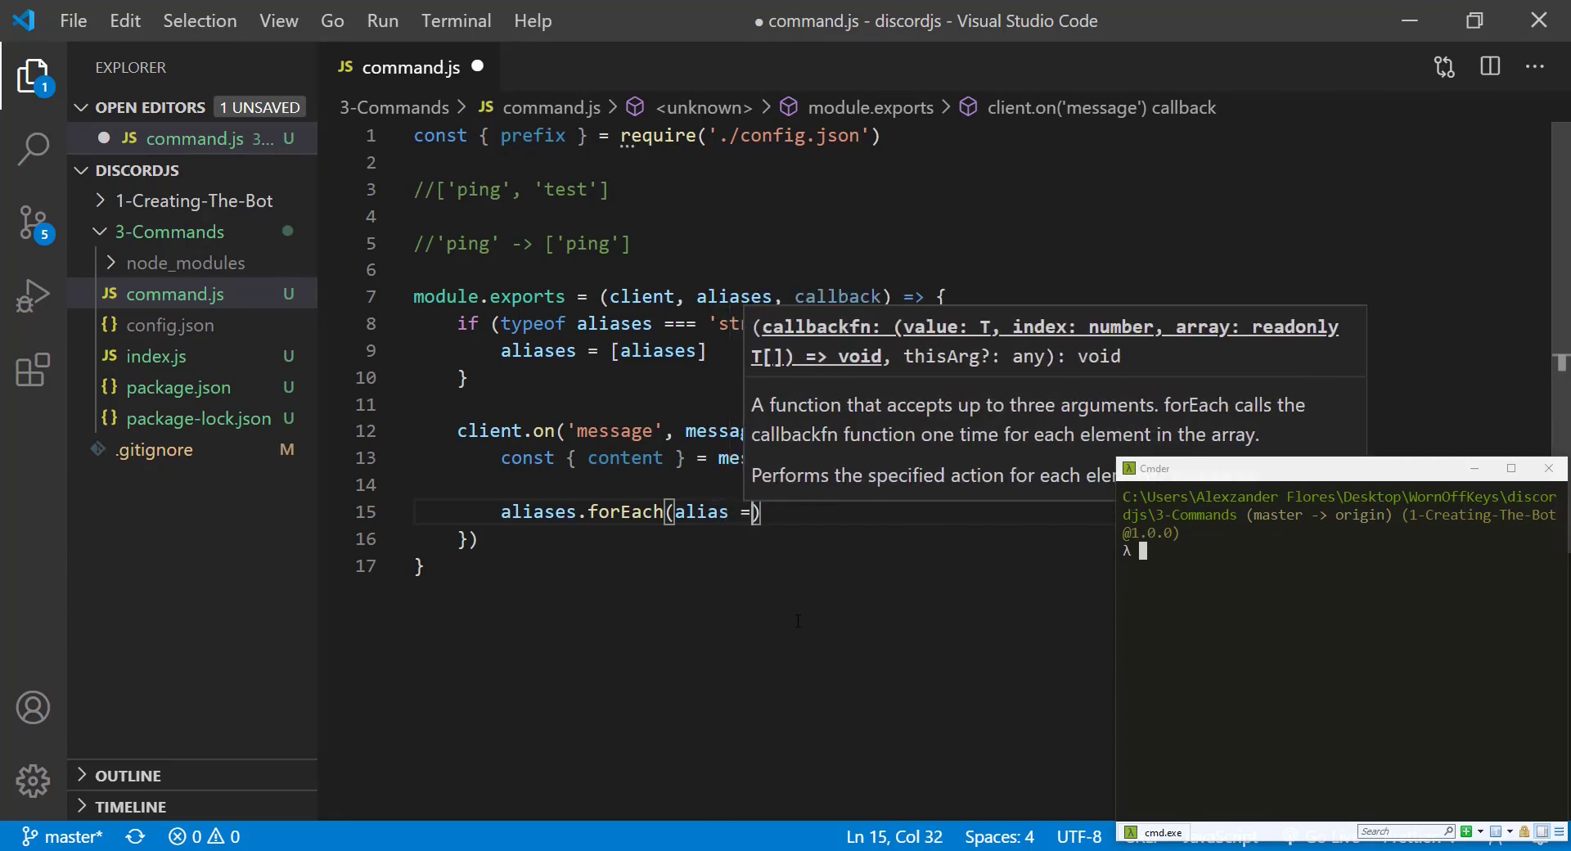
text({)
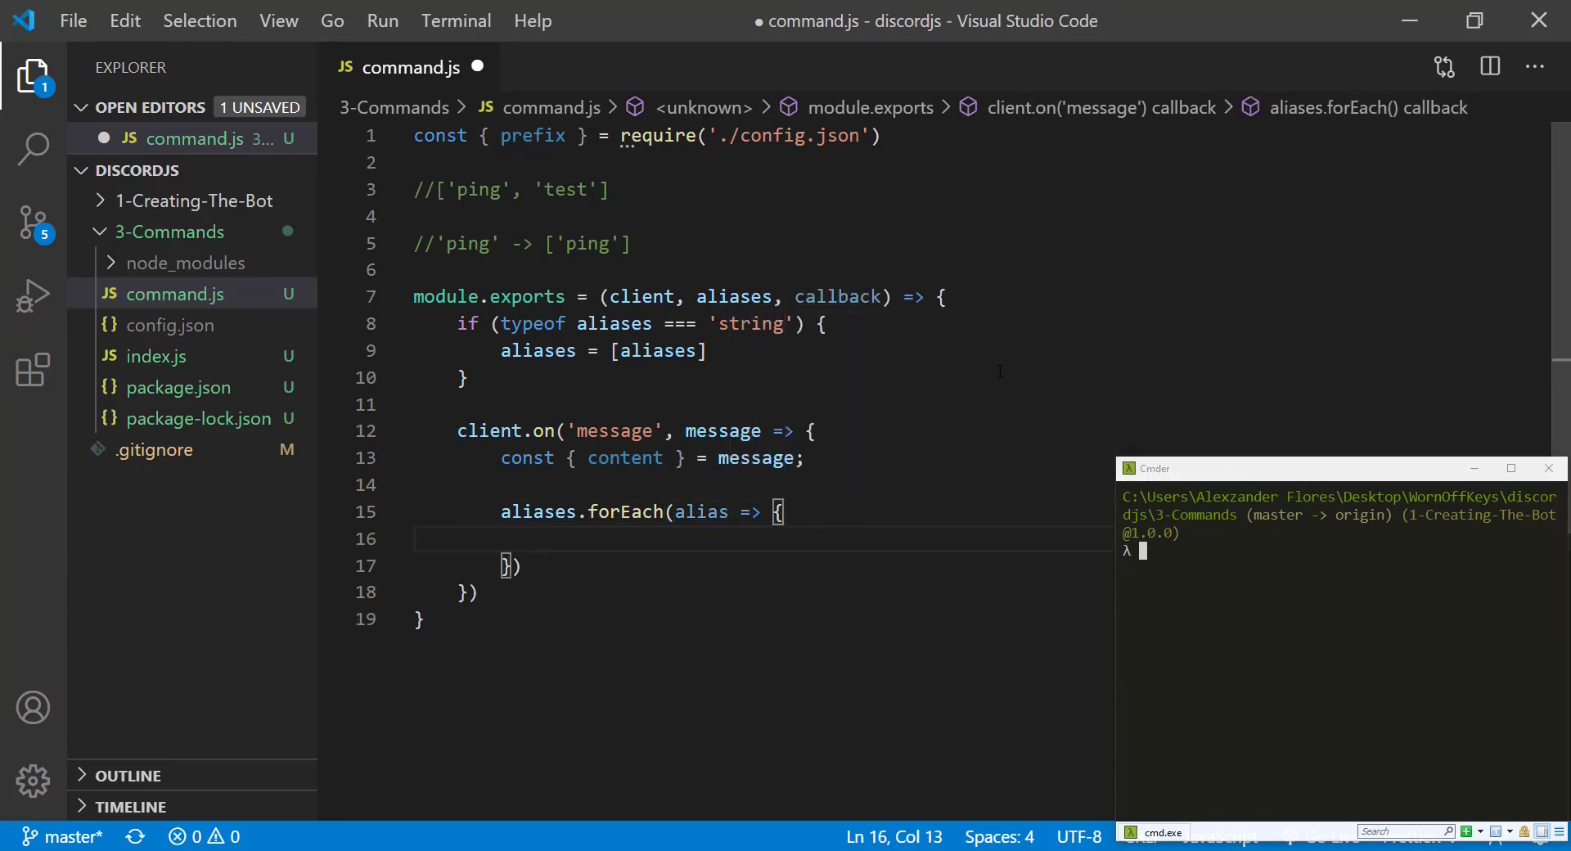
text(const command = `${prefix)
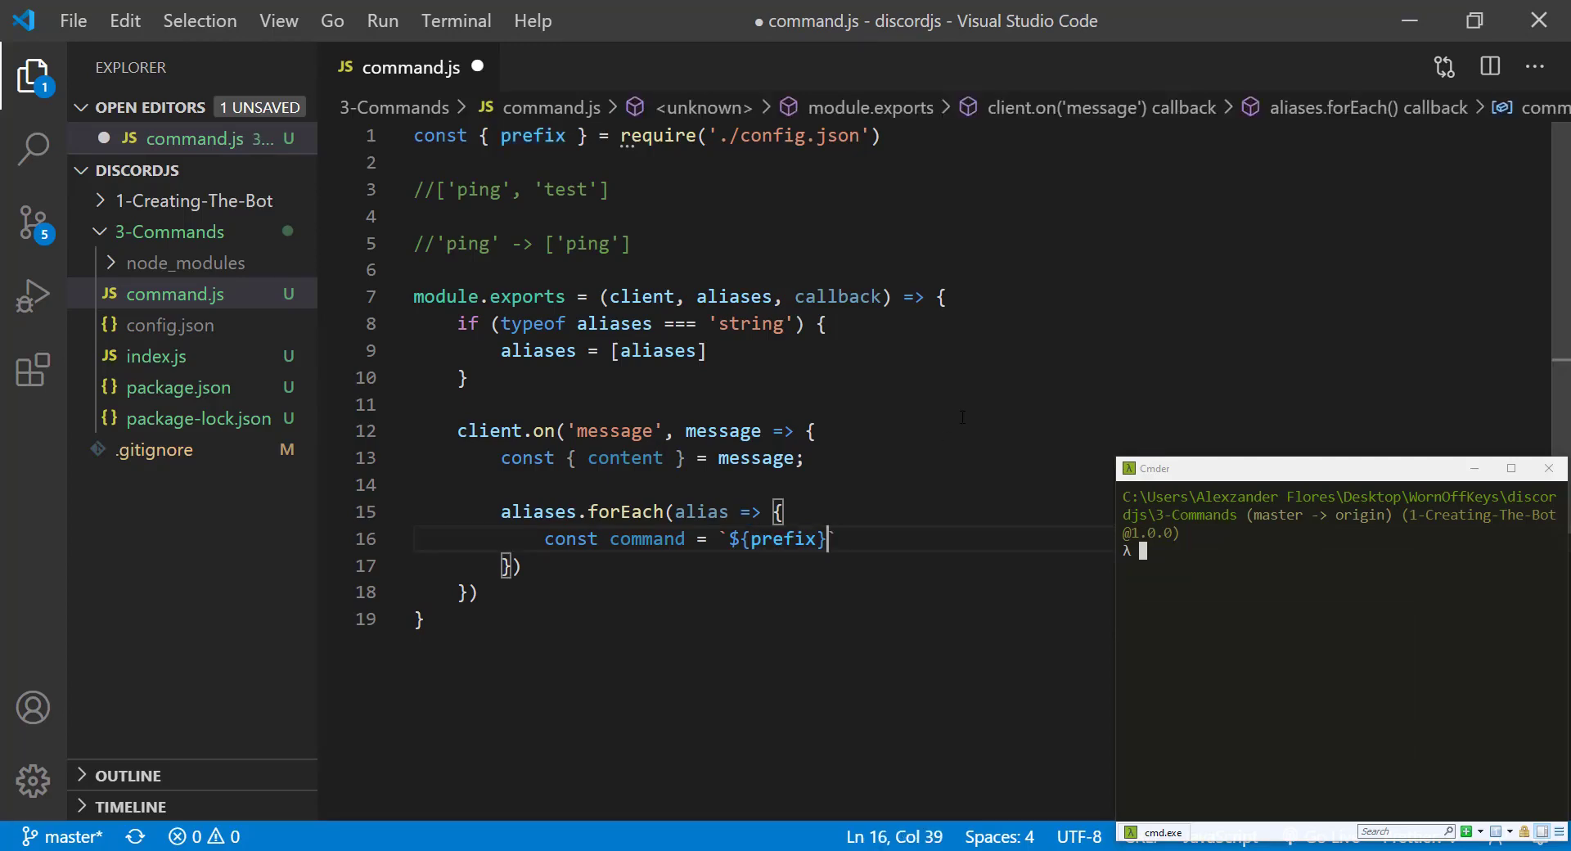
text(${})
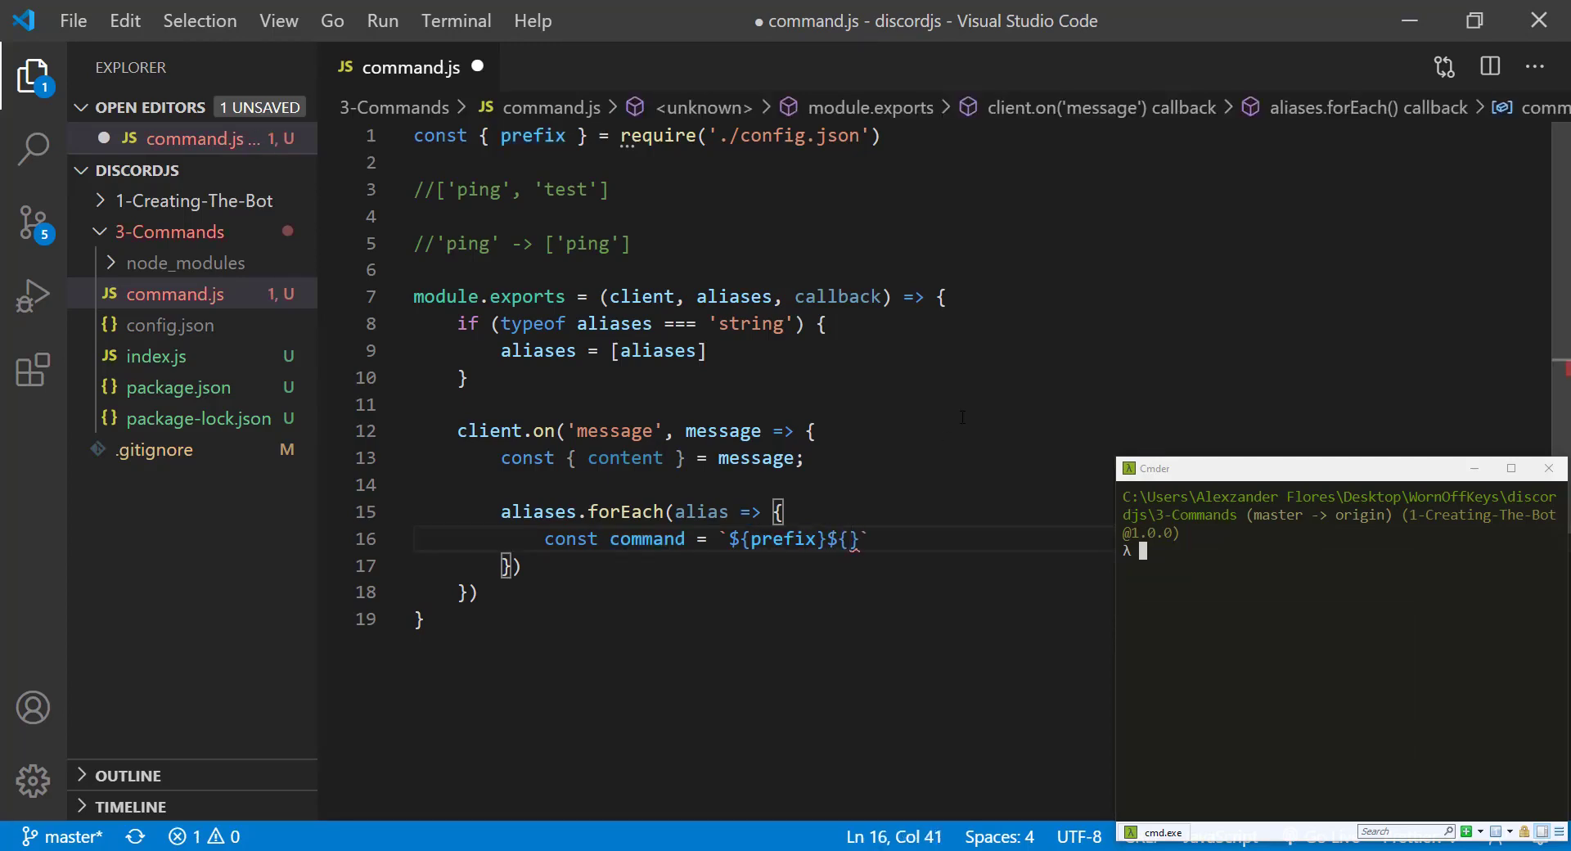
text(alias)
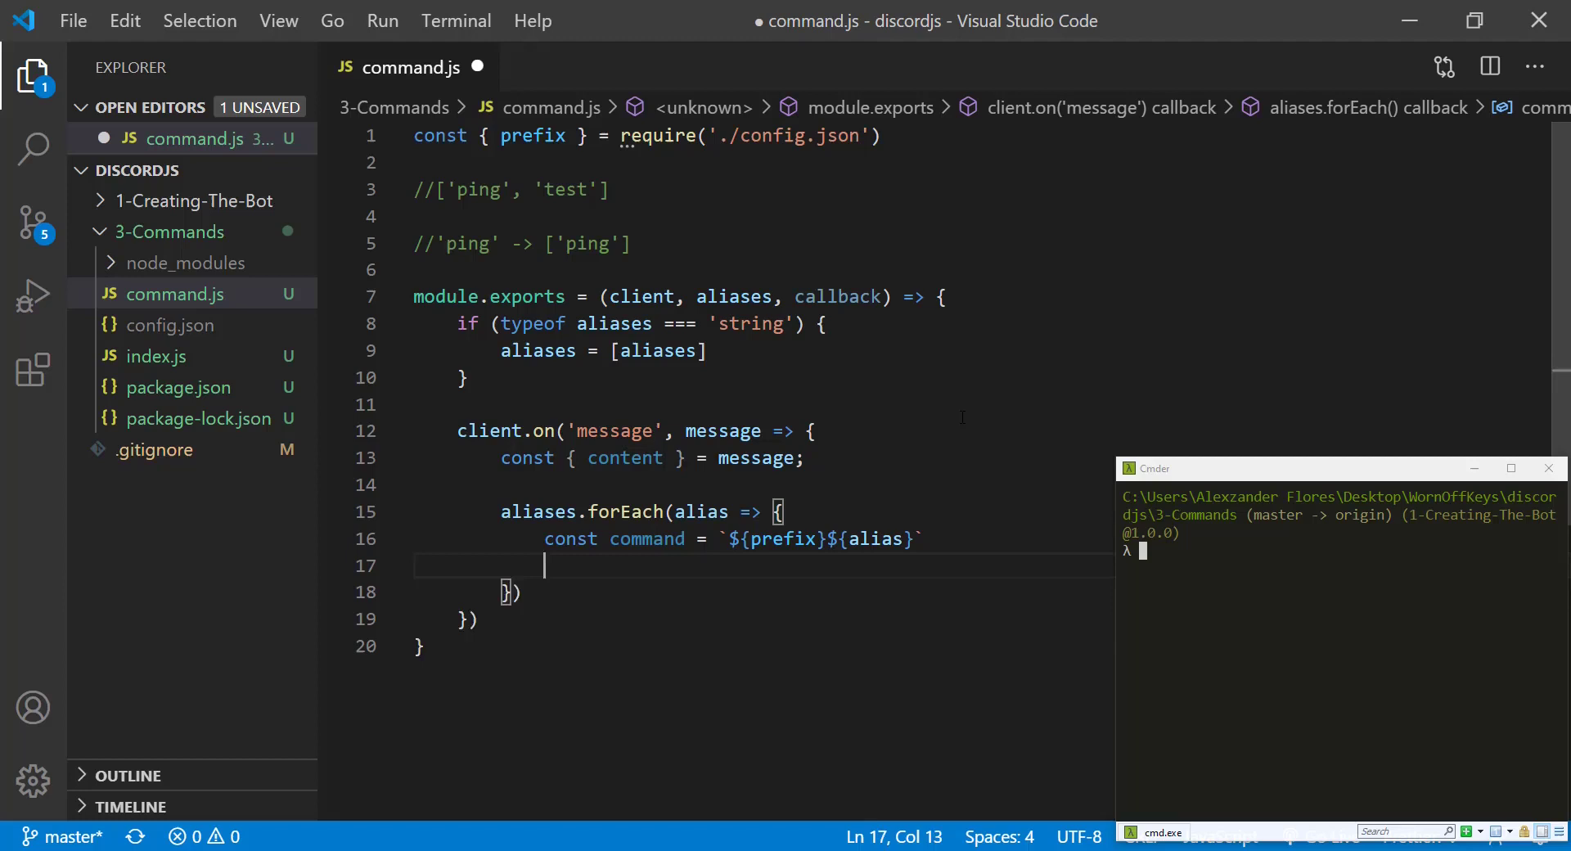
text(// ping)
text(// test)
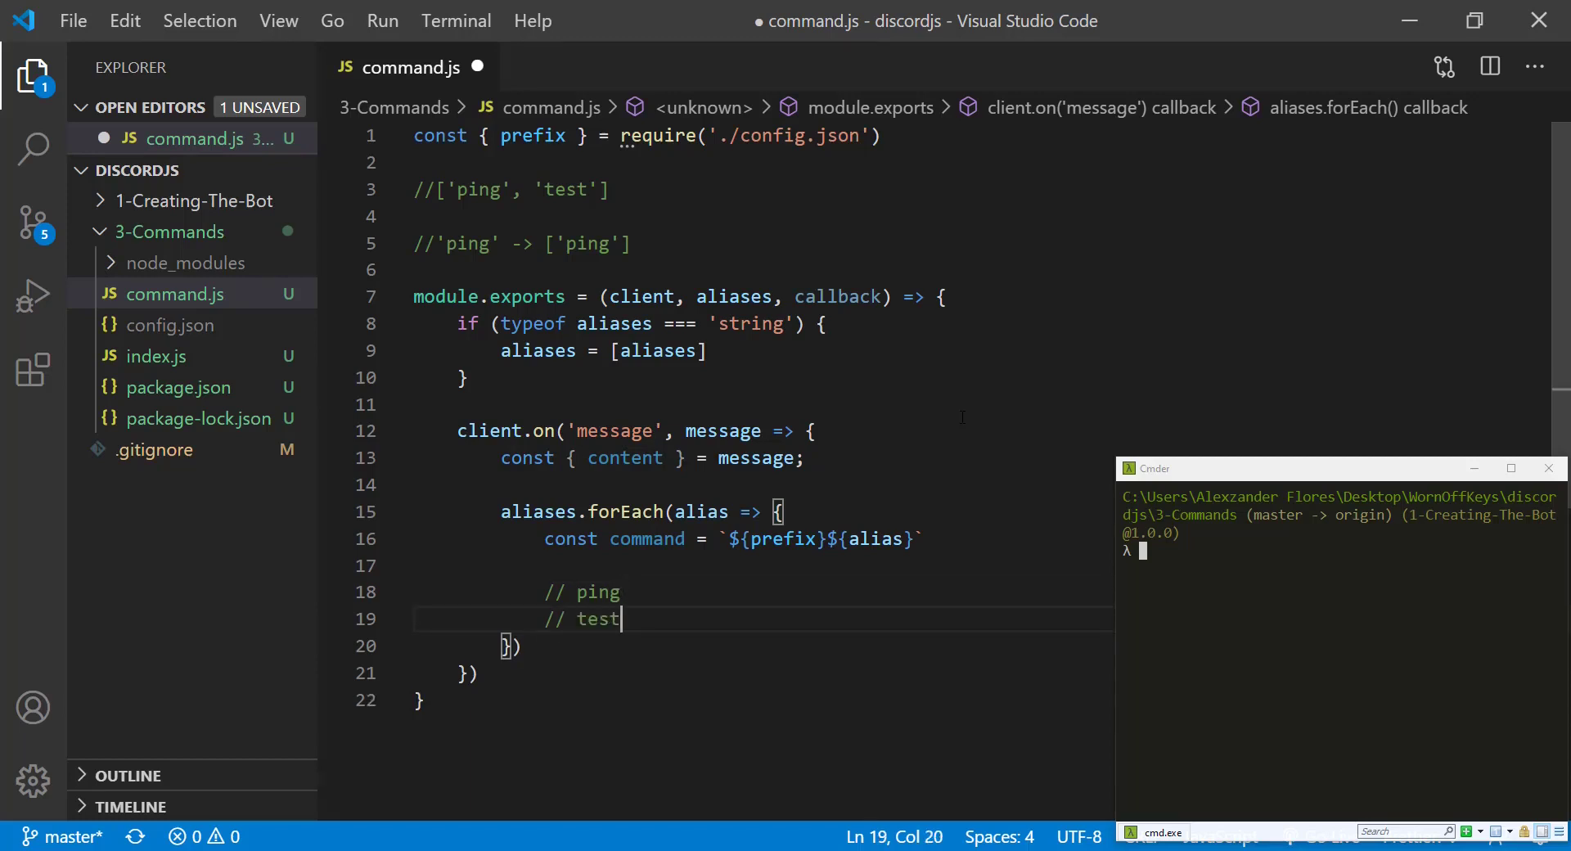
key(Enter)
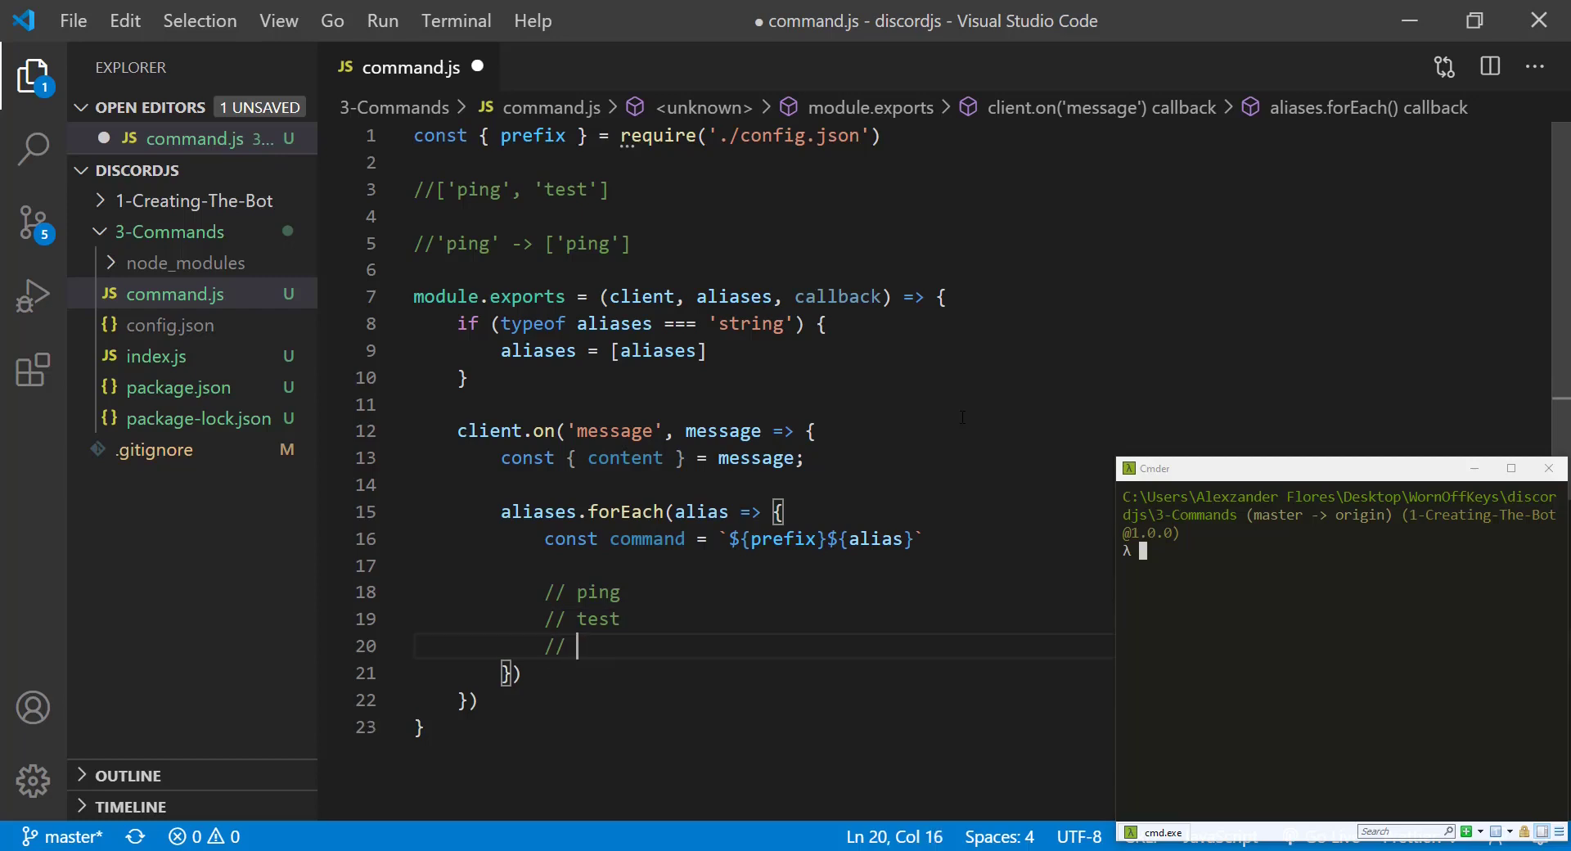
text(testing)
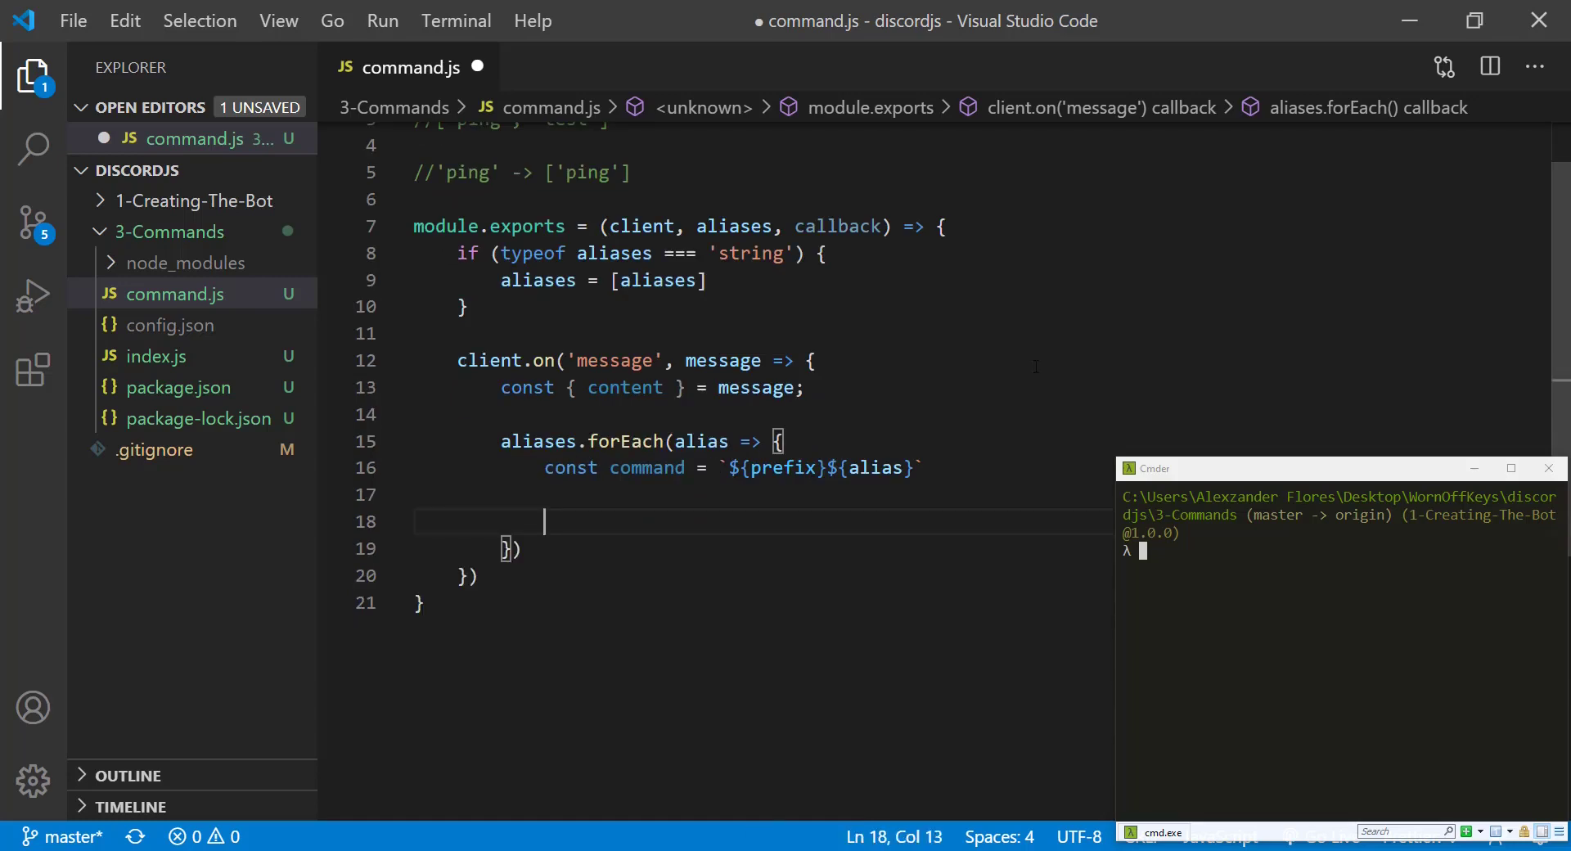
When content starts with or equals the command, log Running the command and call callback(message); save
text(if (content)
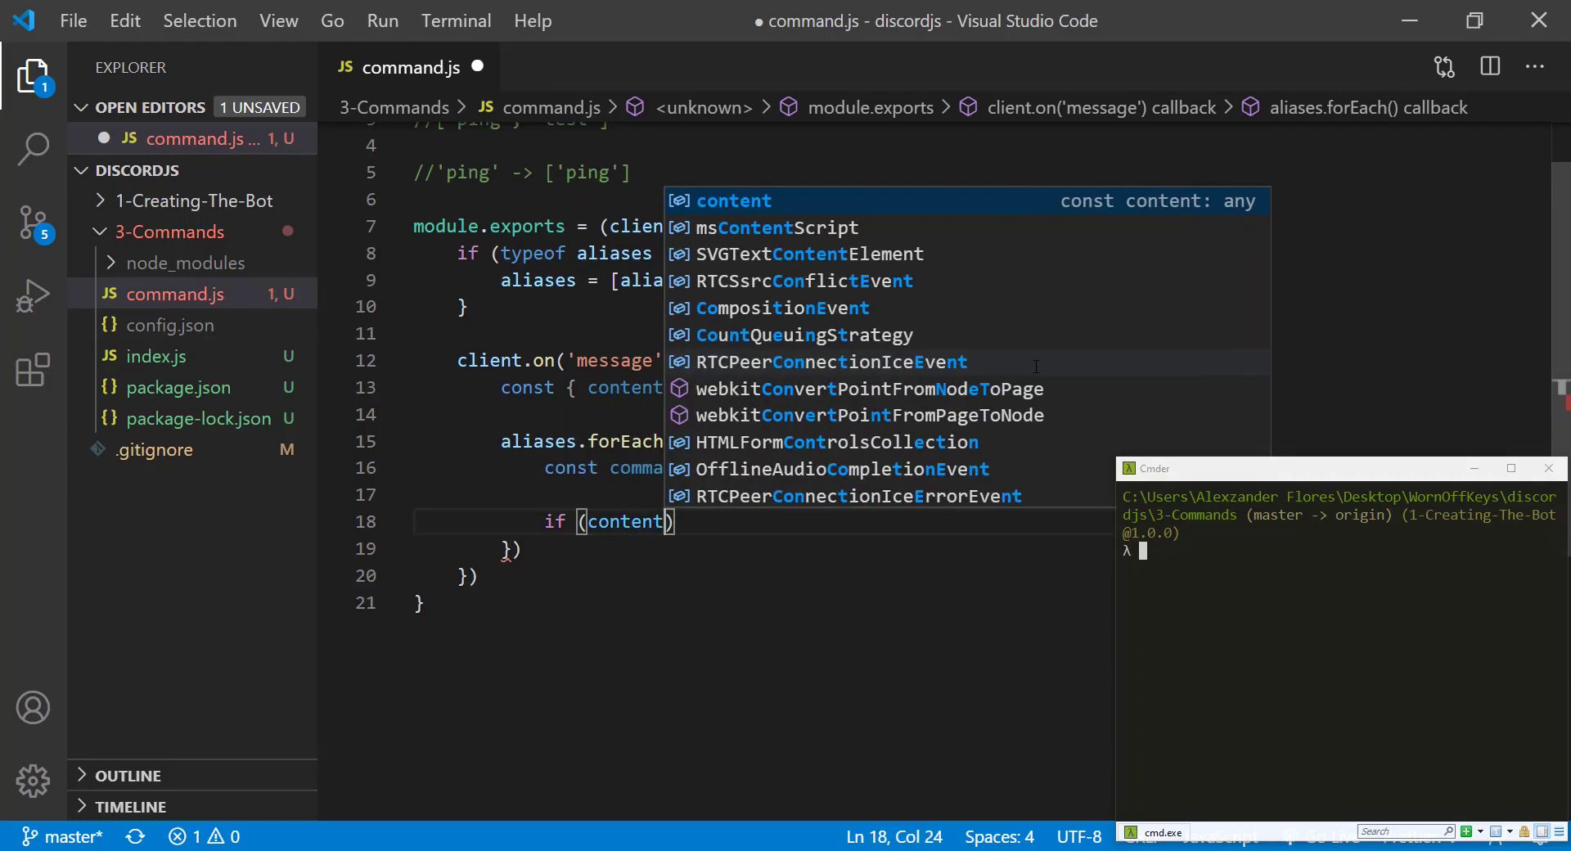
text(.startsWith(`${command})
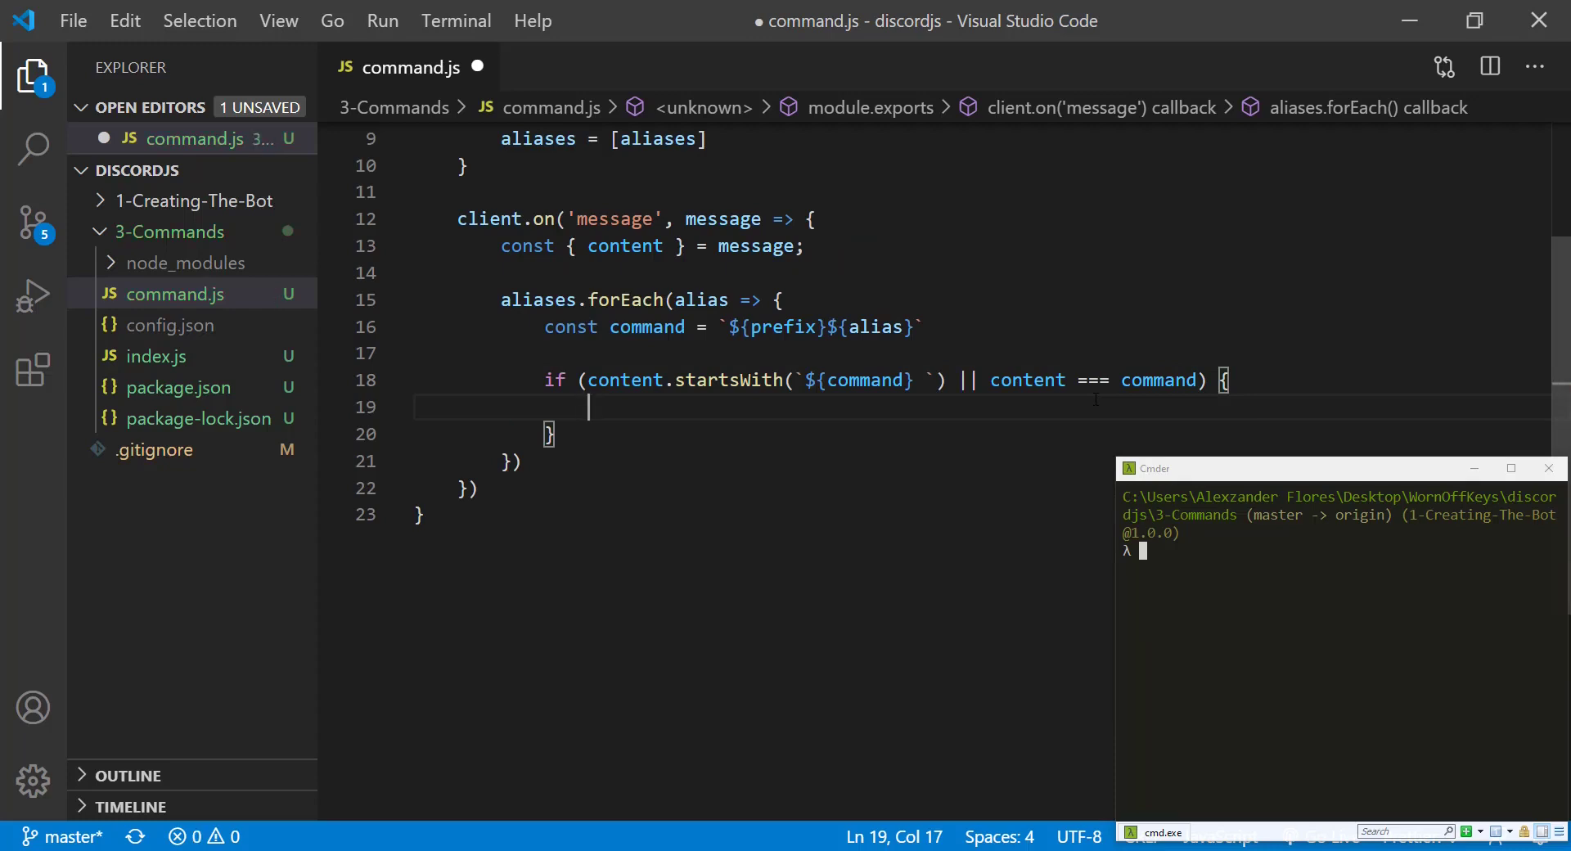
text(console.log(''))
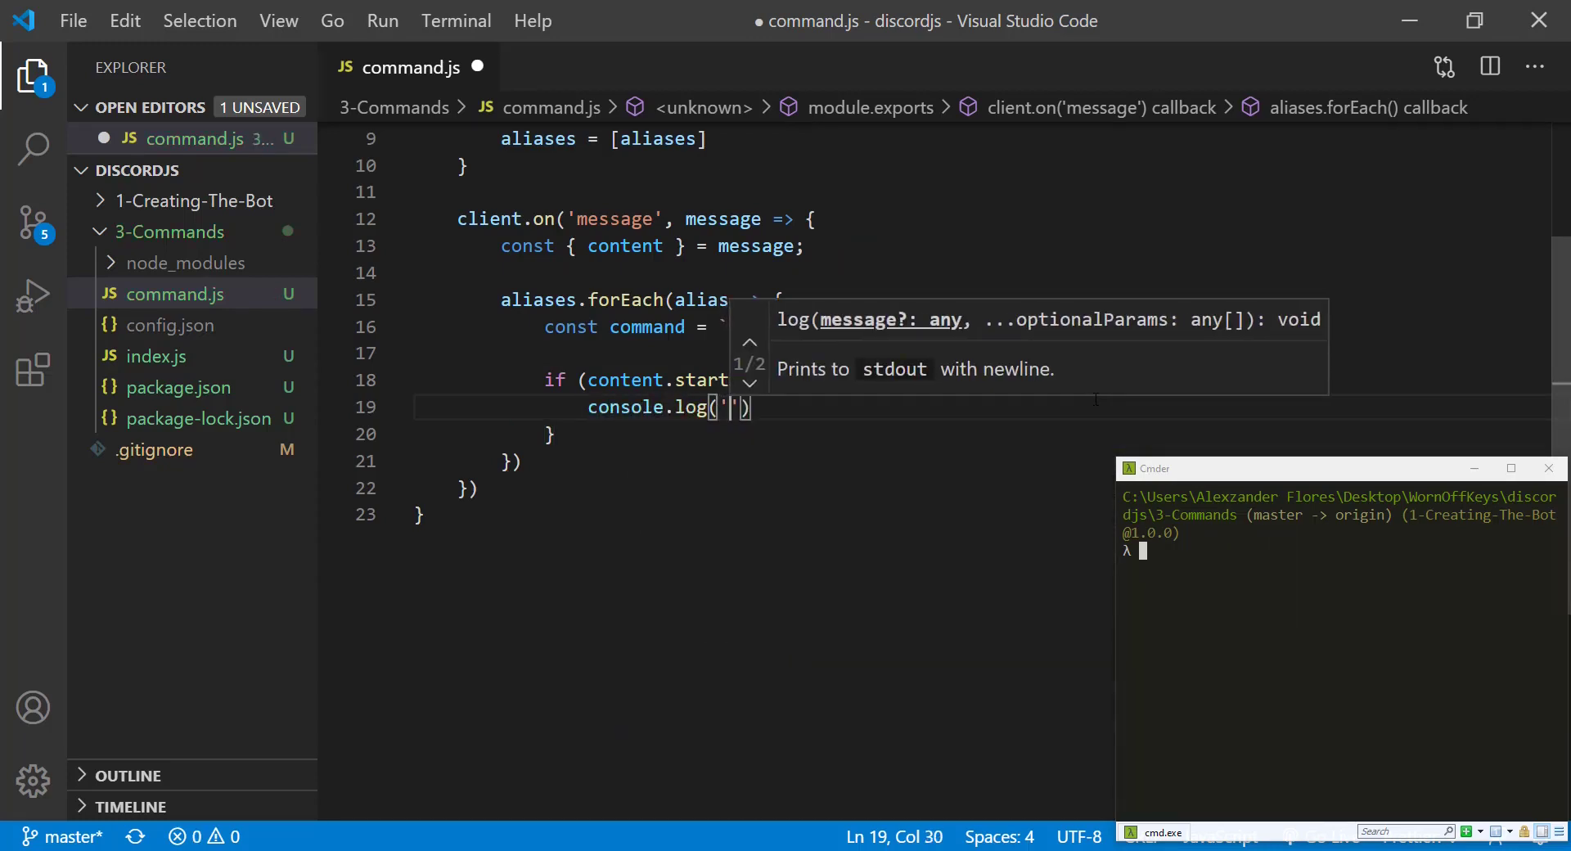
text(Running the command ${}`)
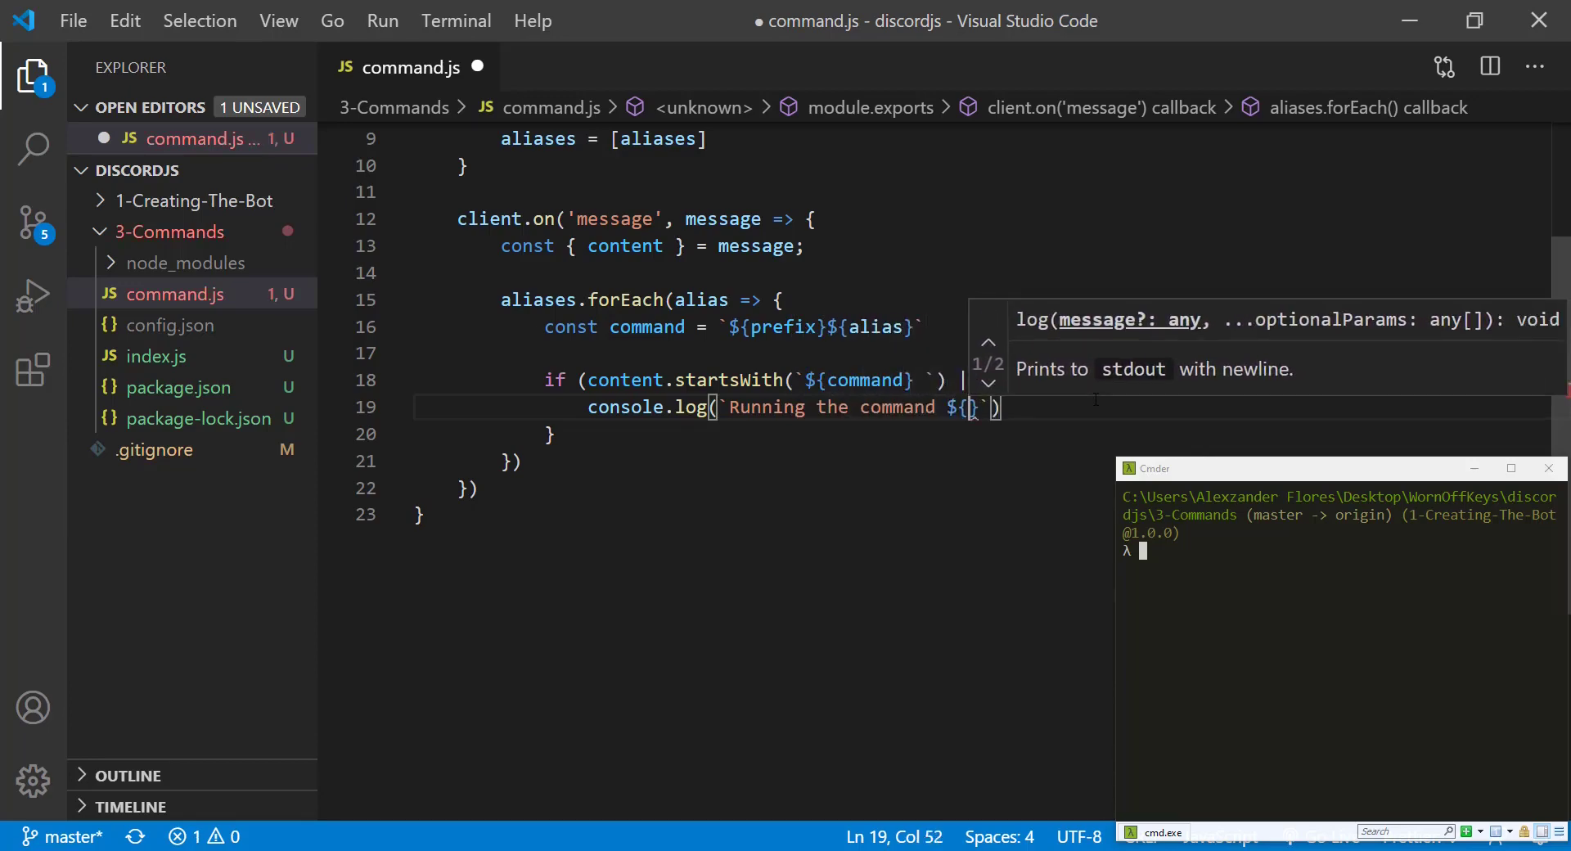
text(|| content === command) {)
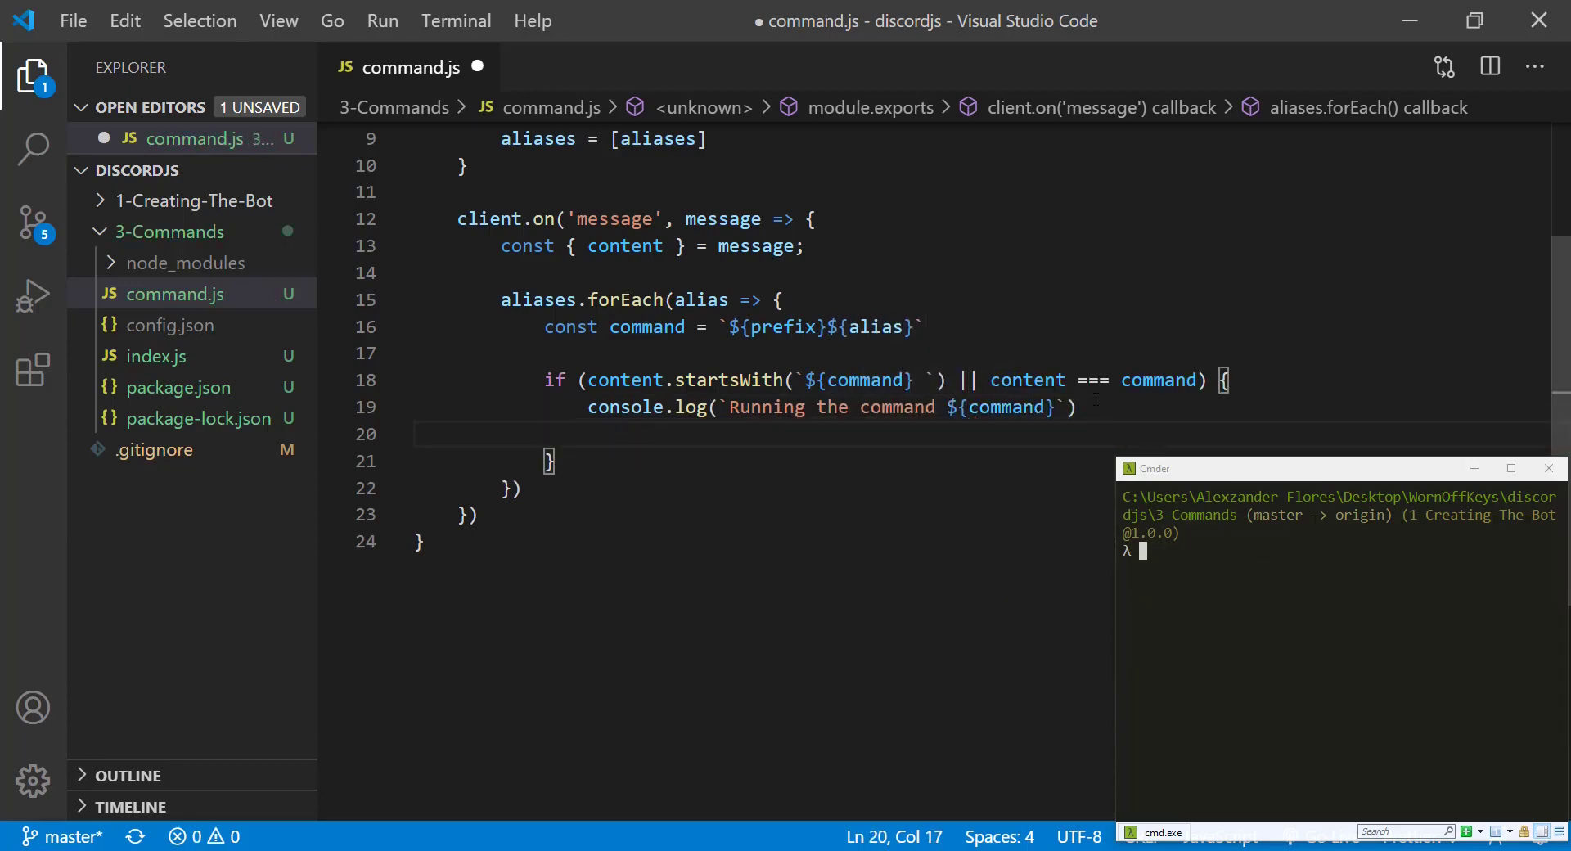
text(callback(message))
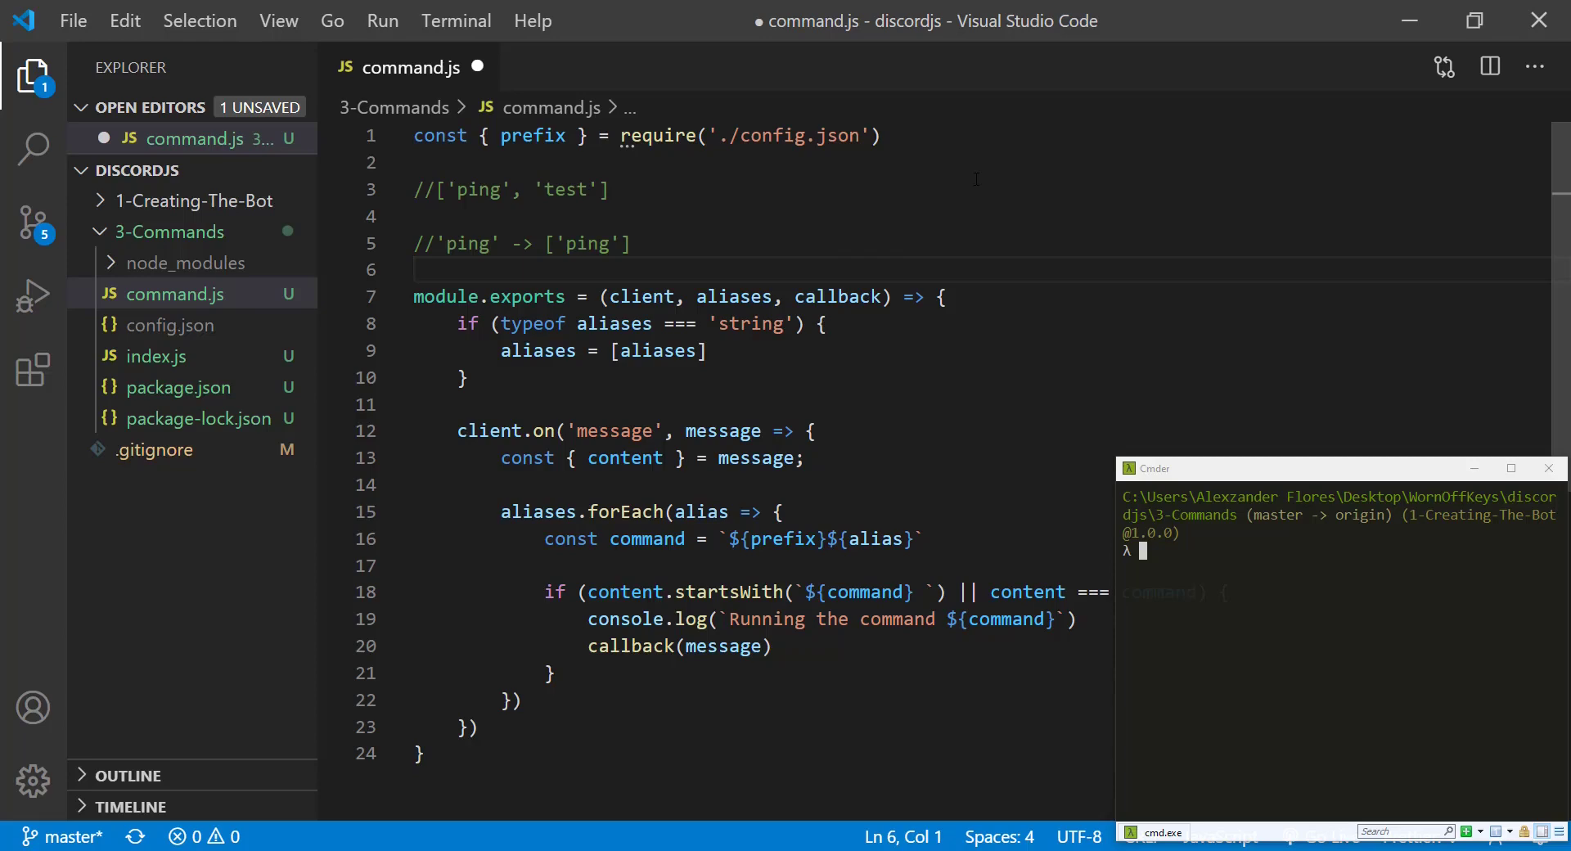
key(ctrl+s)
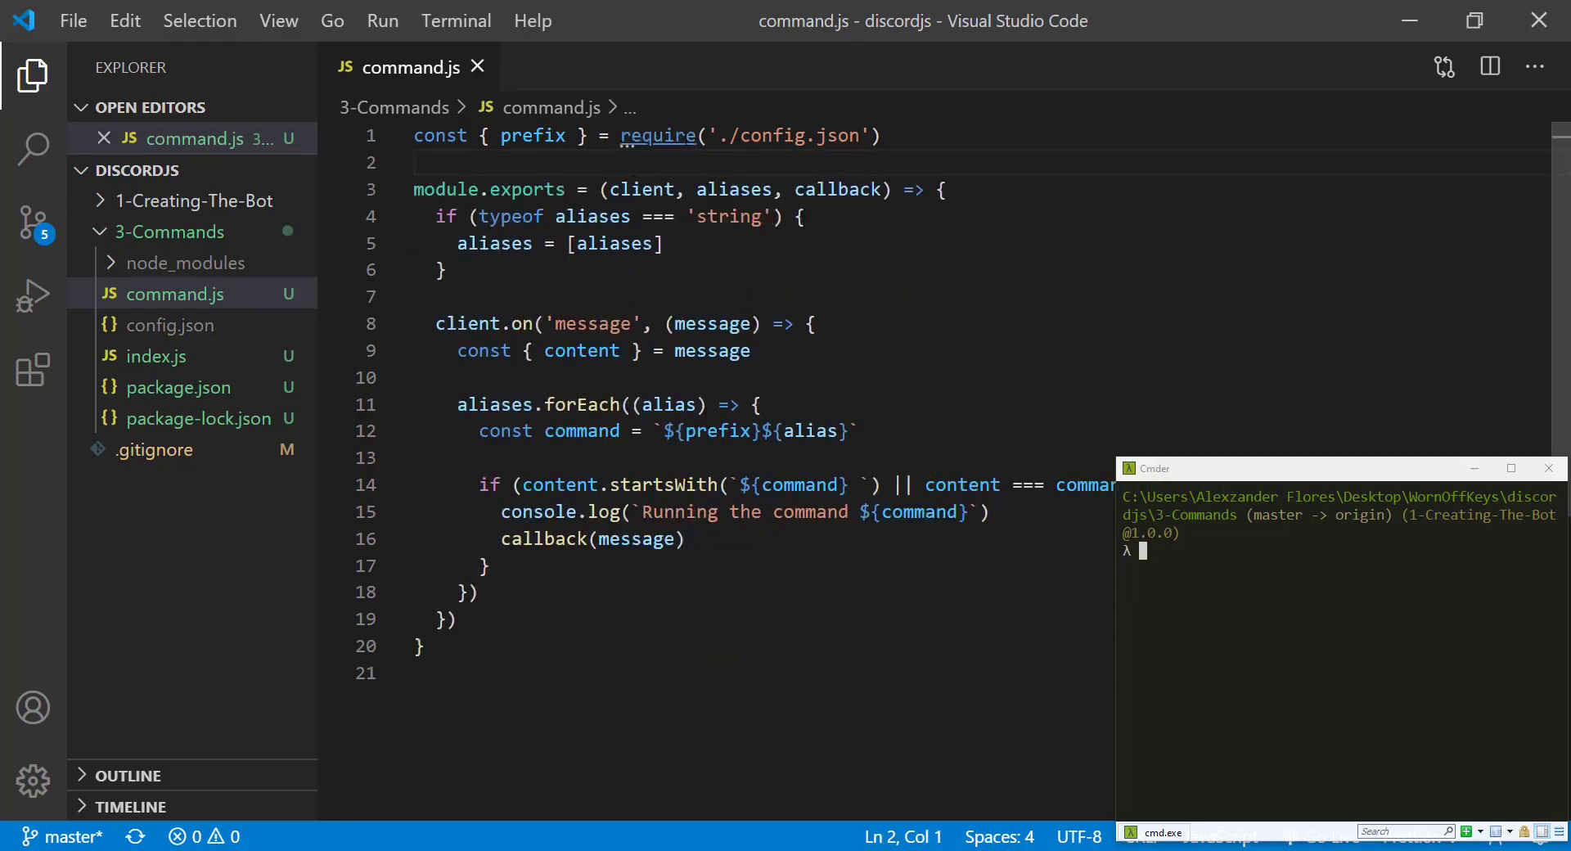
Add const command = require('./command') after the config import in index.js
click(157, 355)
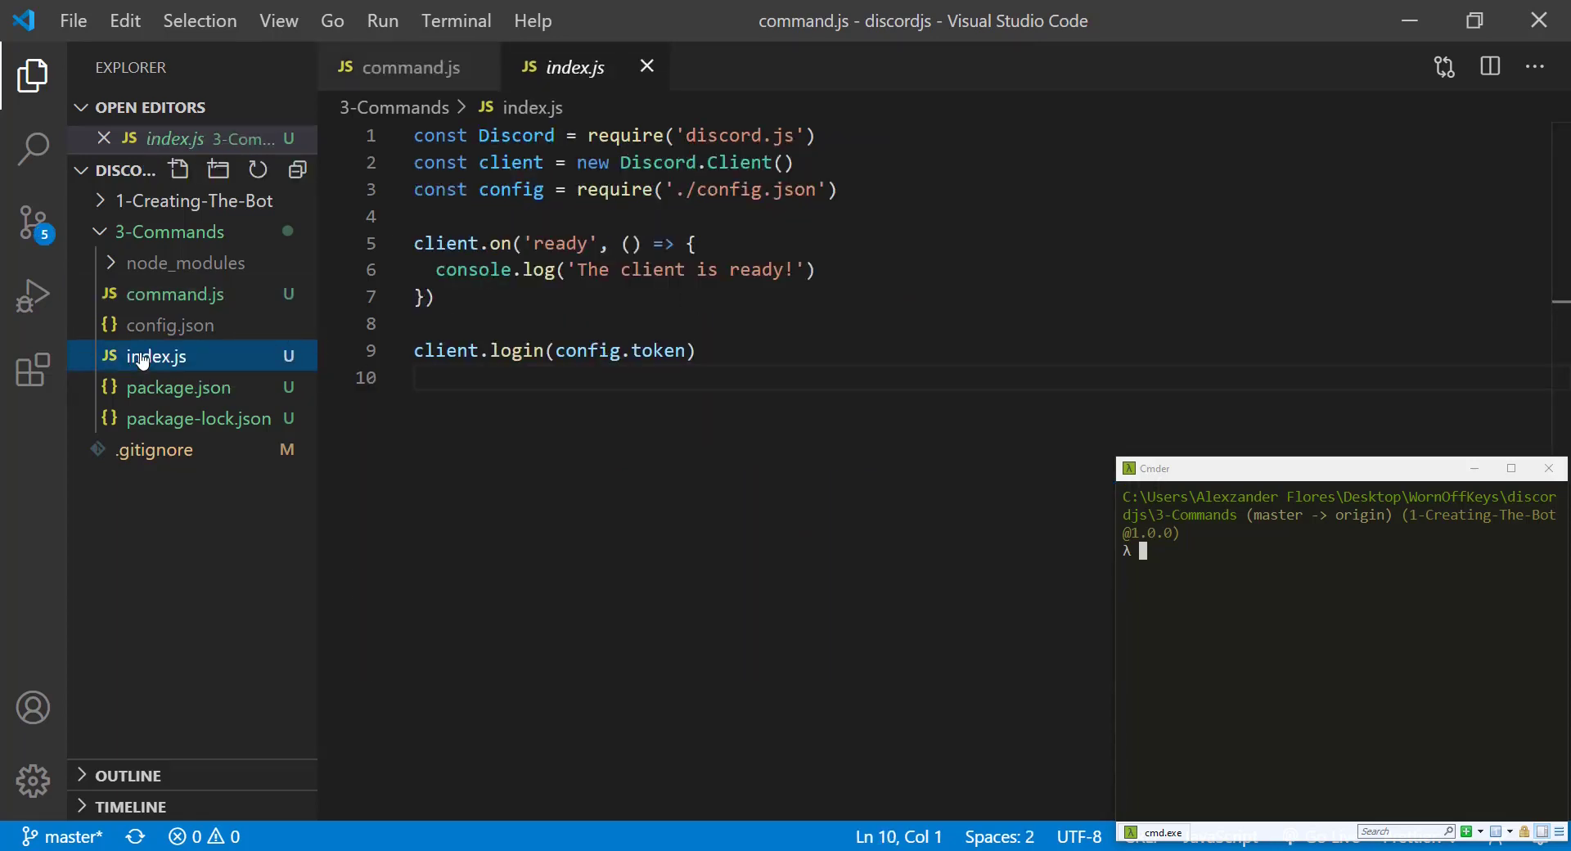
click(836, 190)
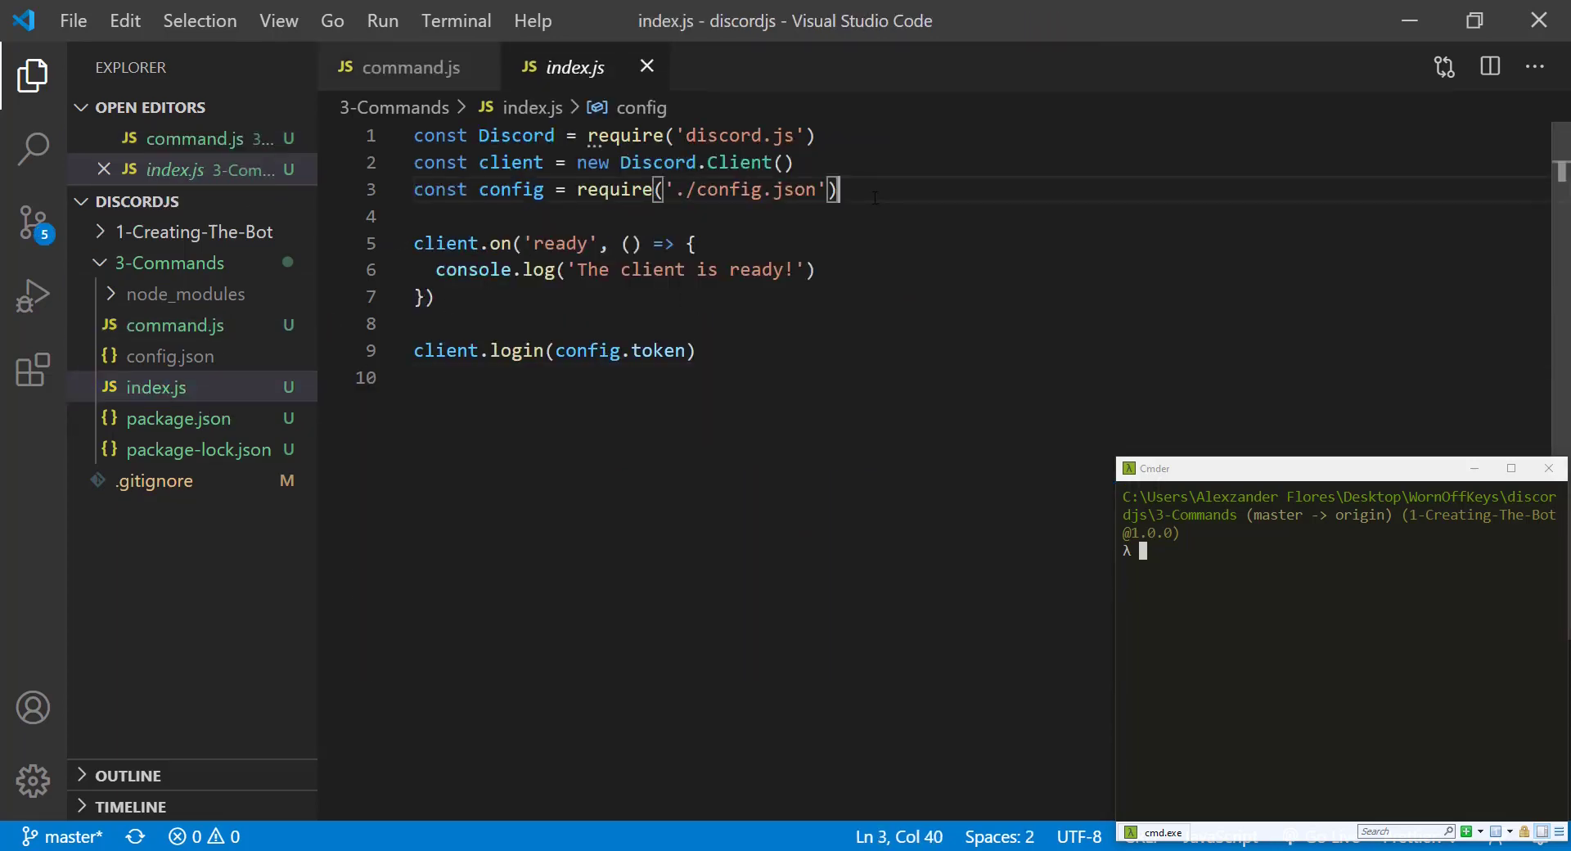
text(const command =)
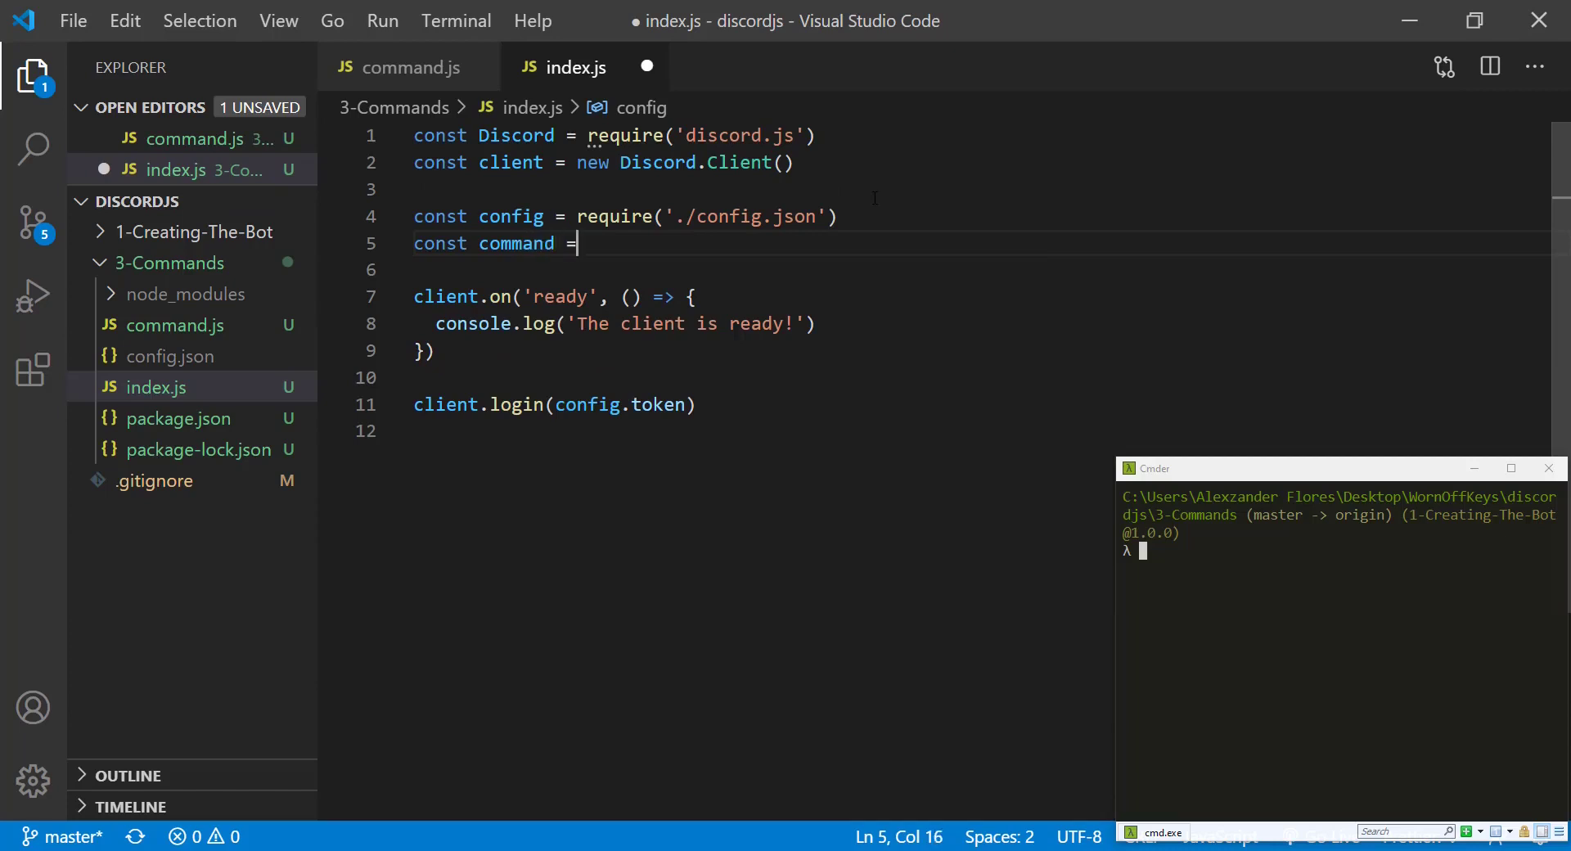
text(require('./command'))
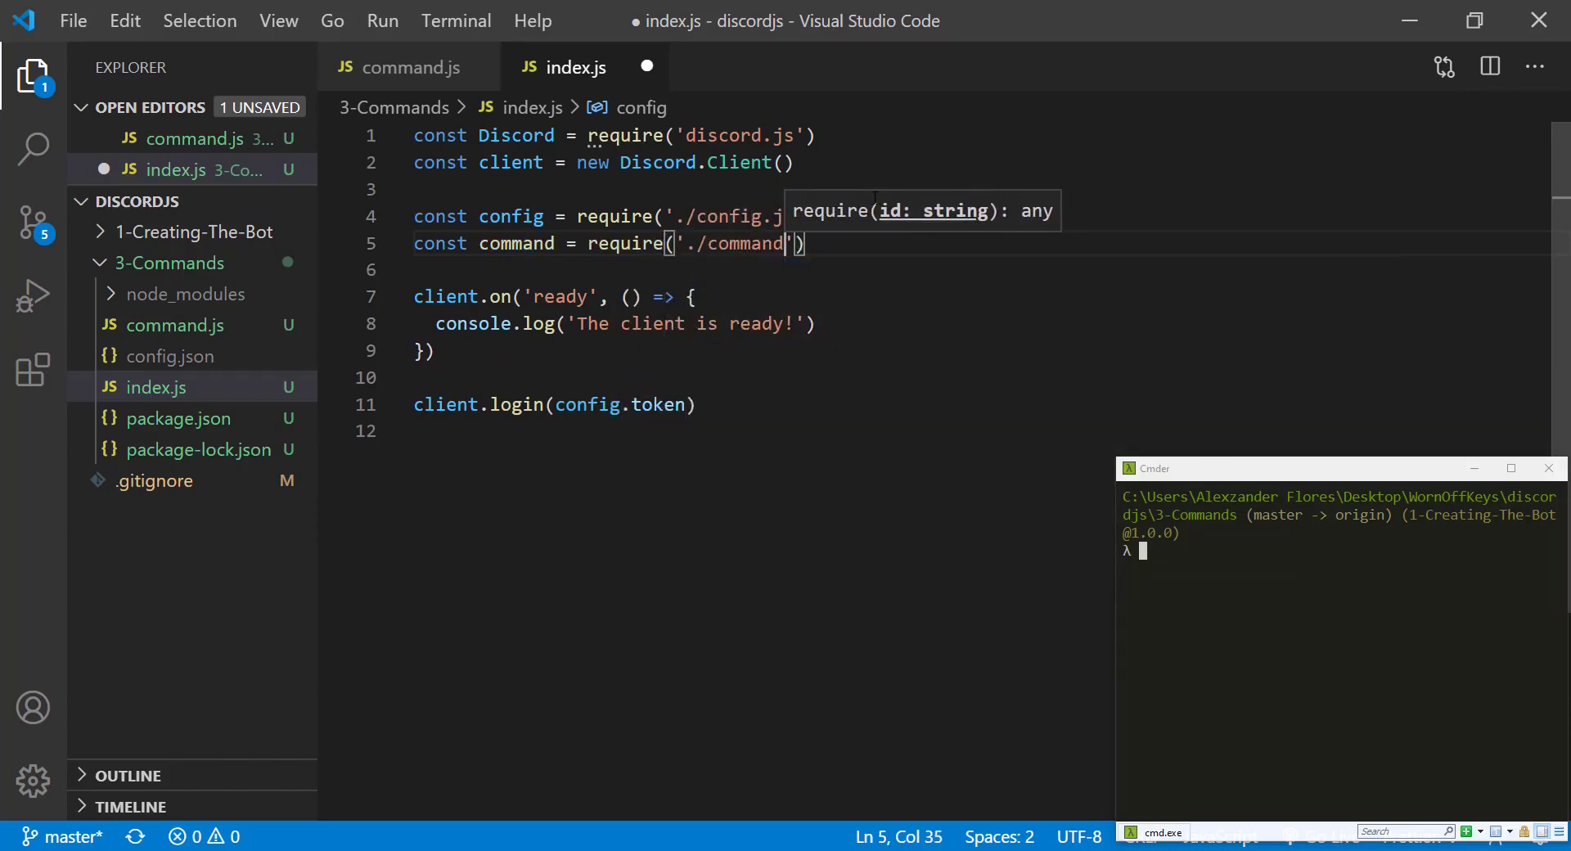
Register command(client, 'ping', message => message.channel.send('Pong!')) and run node index.js
text(comman)
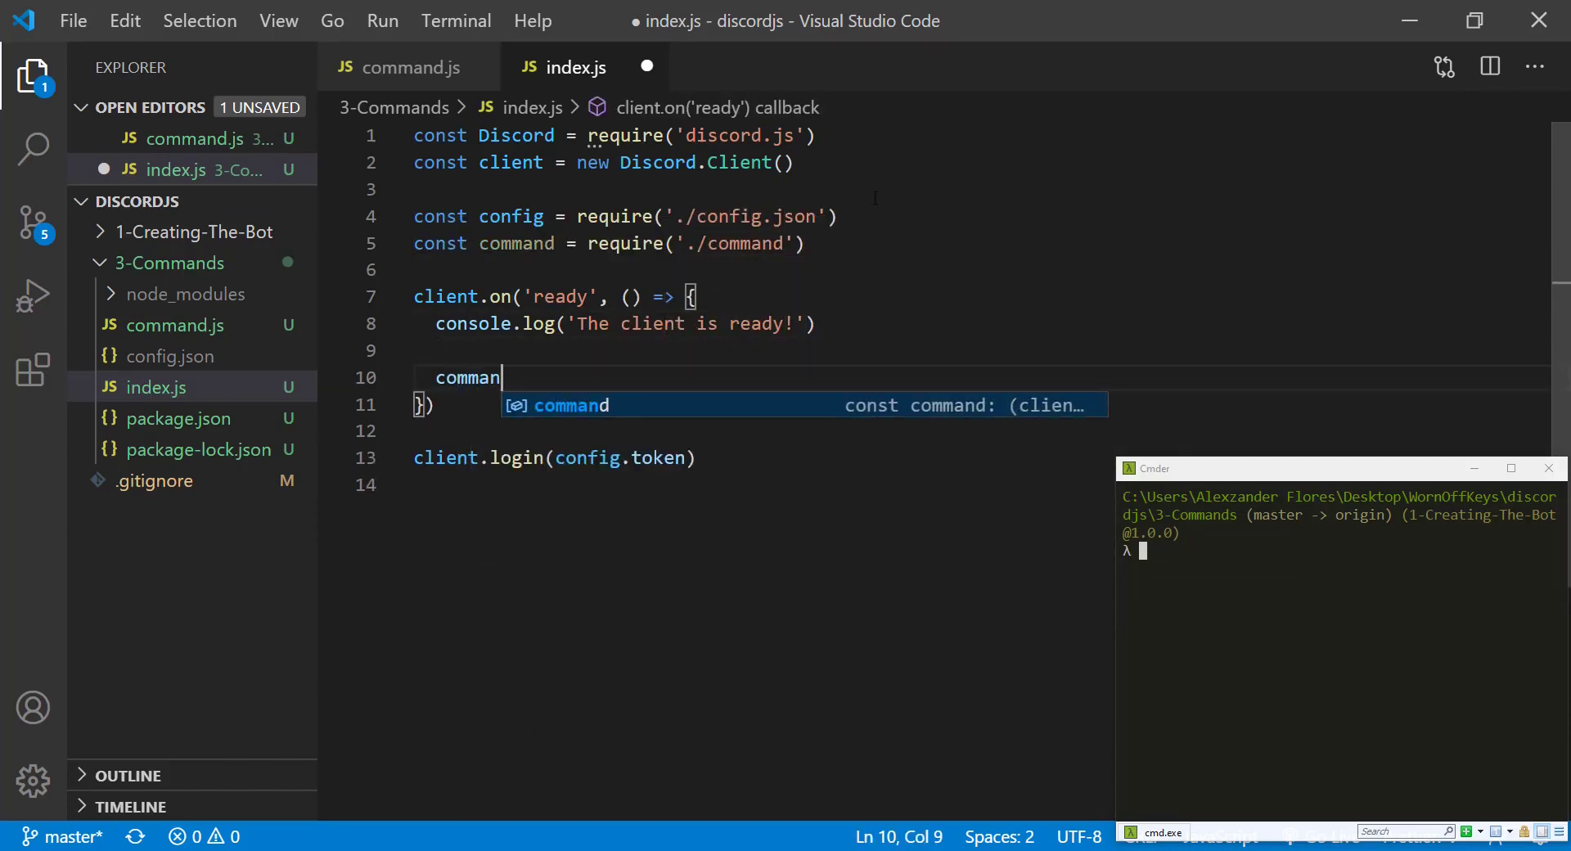
text((client,)
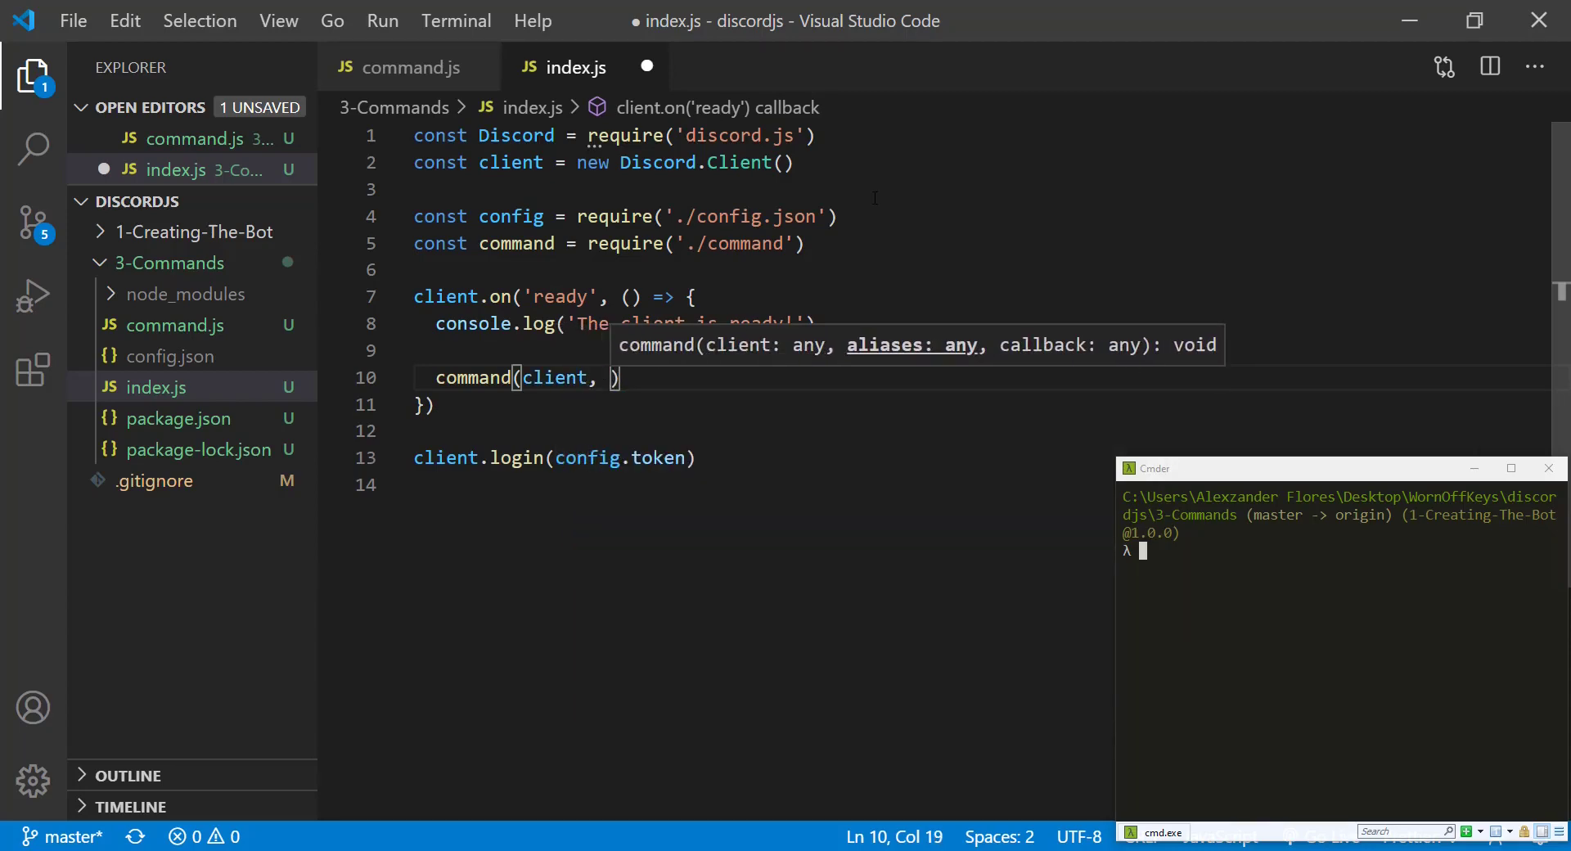
text('ping', message => {)
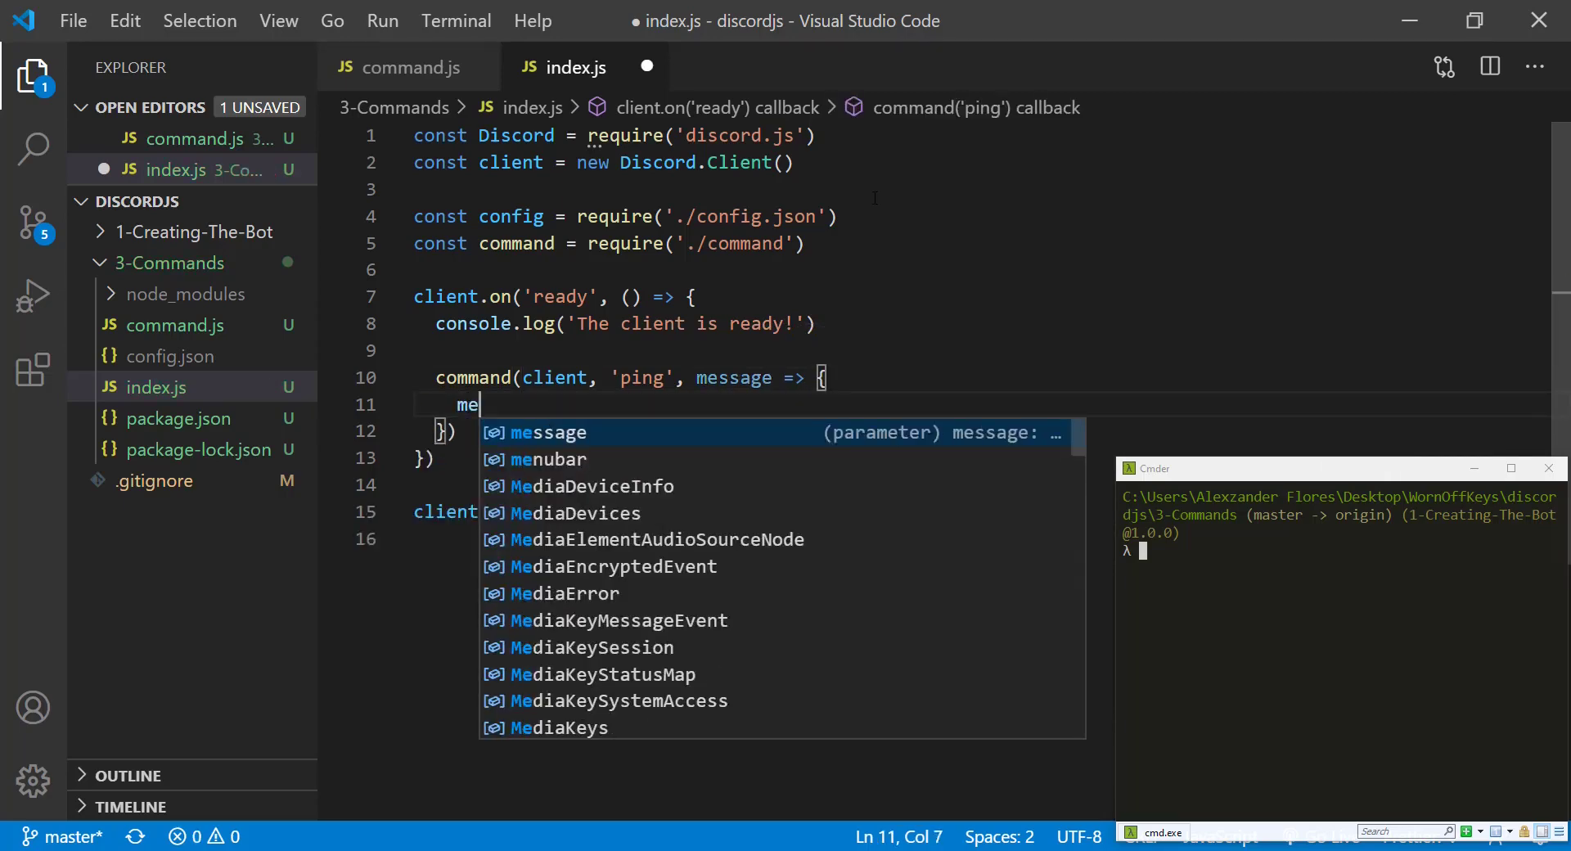
text(ssage.channel)
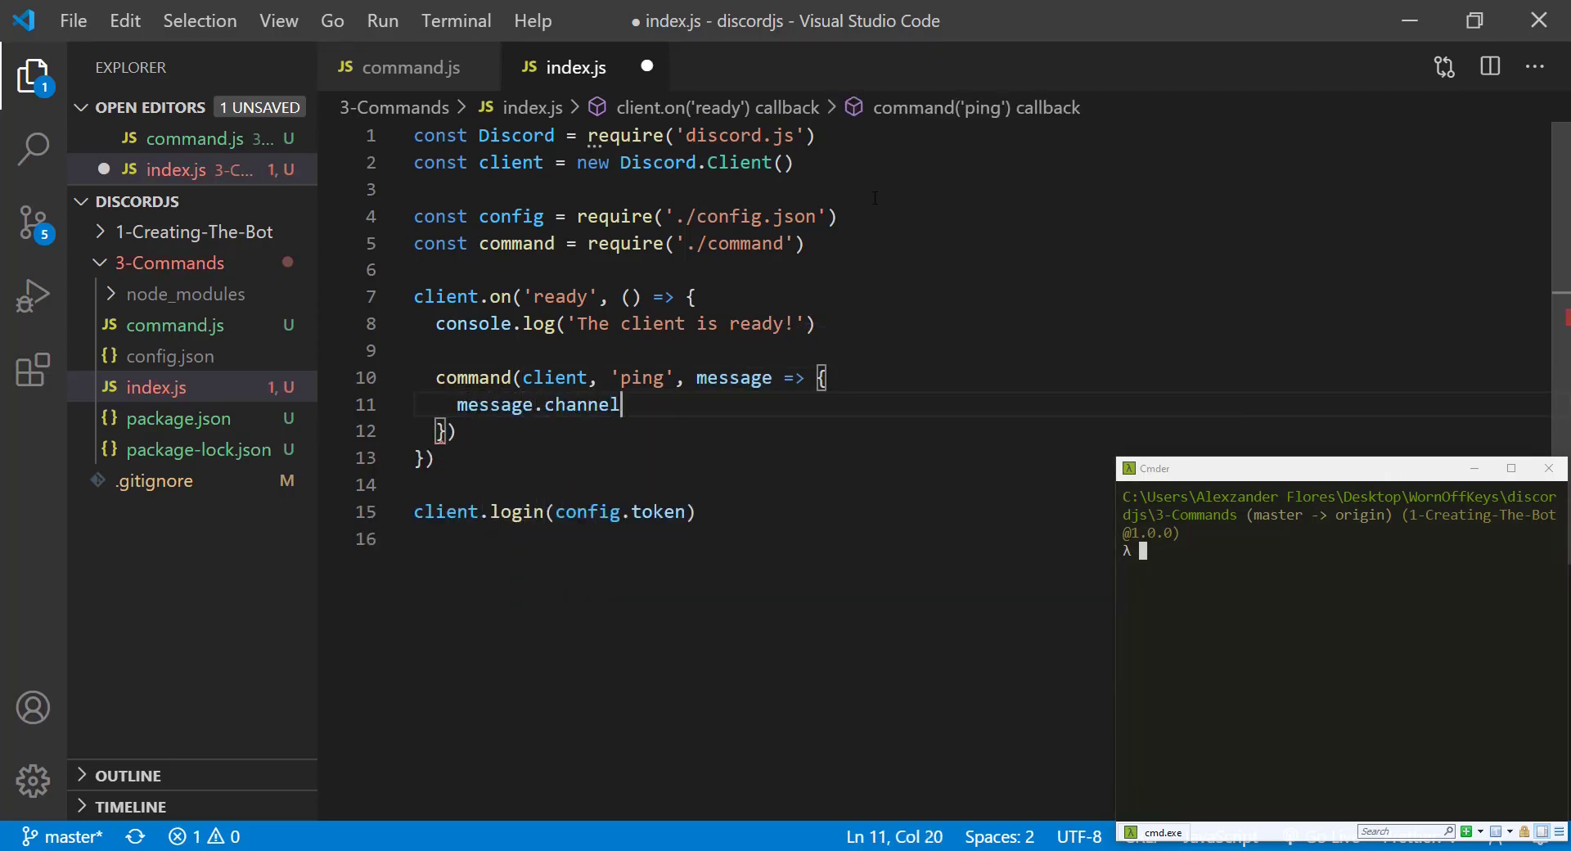
text(.send('Pong!'))
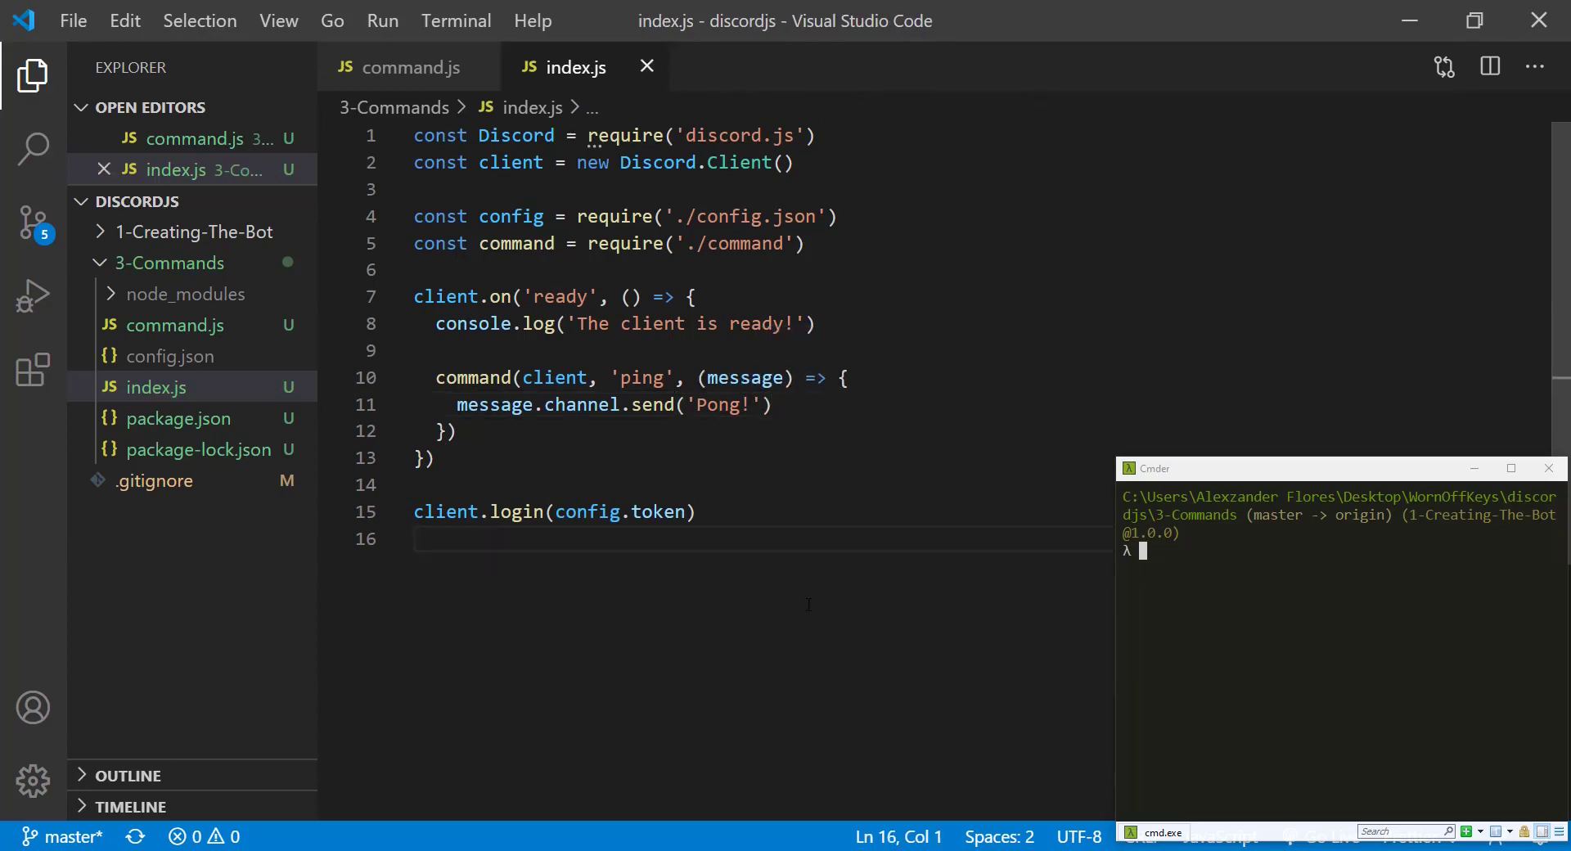
text(node index.js)
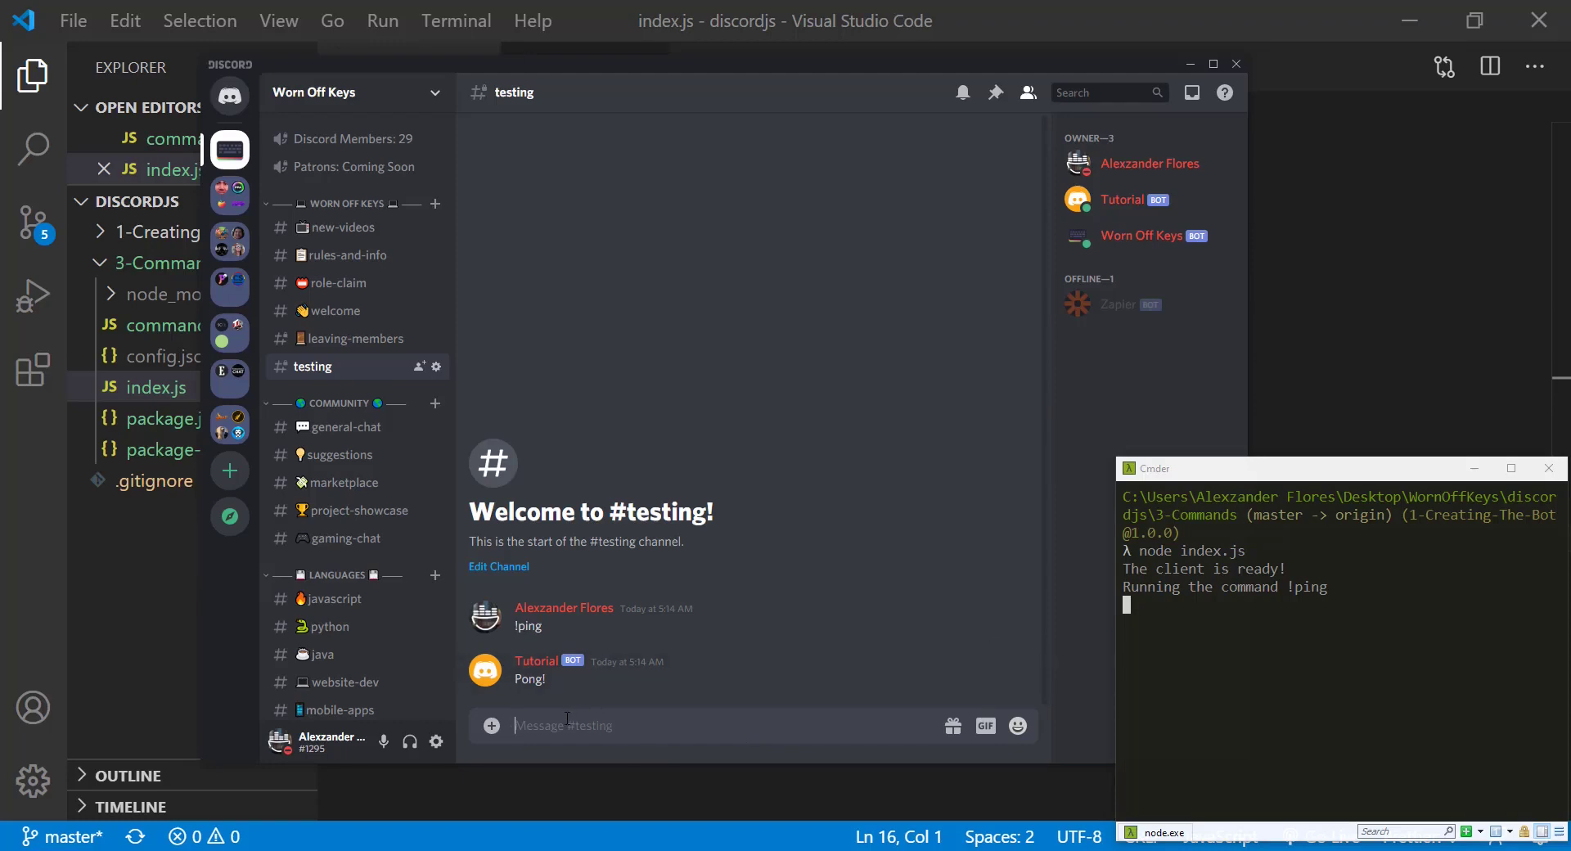
Send !ping, !test and !testing in the Discord testing channel to check the bot's Pong! replies
text(!hel)
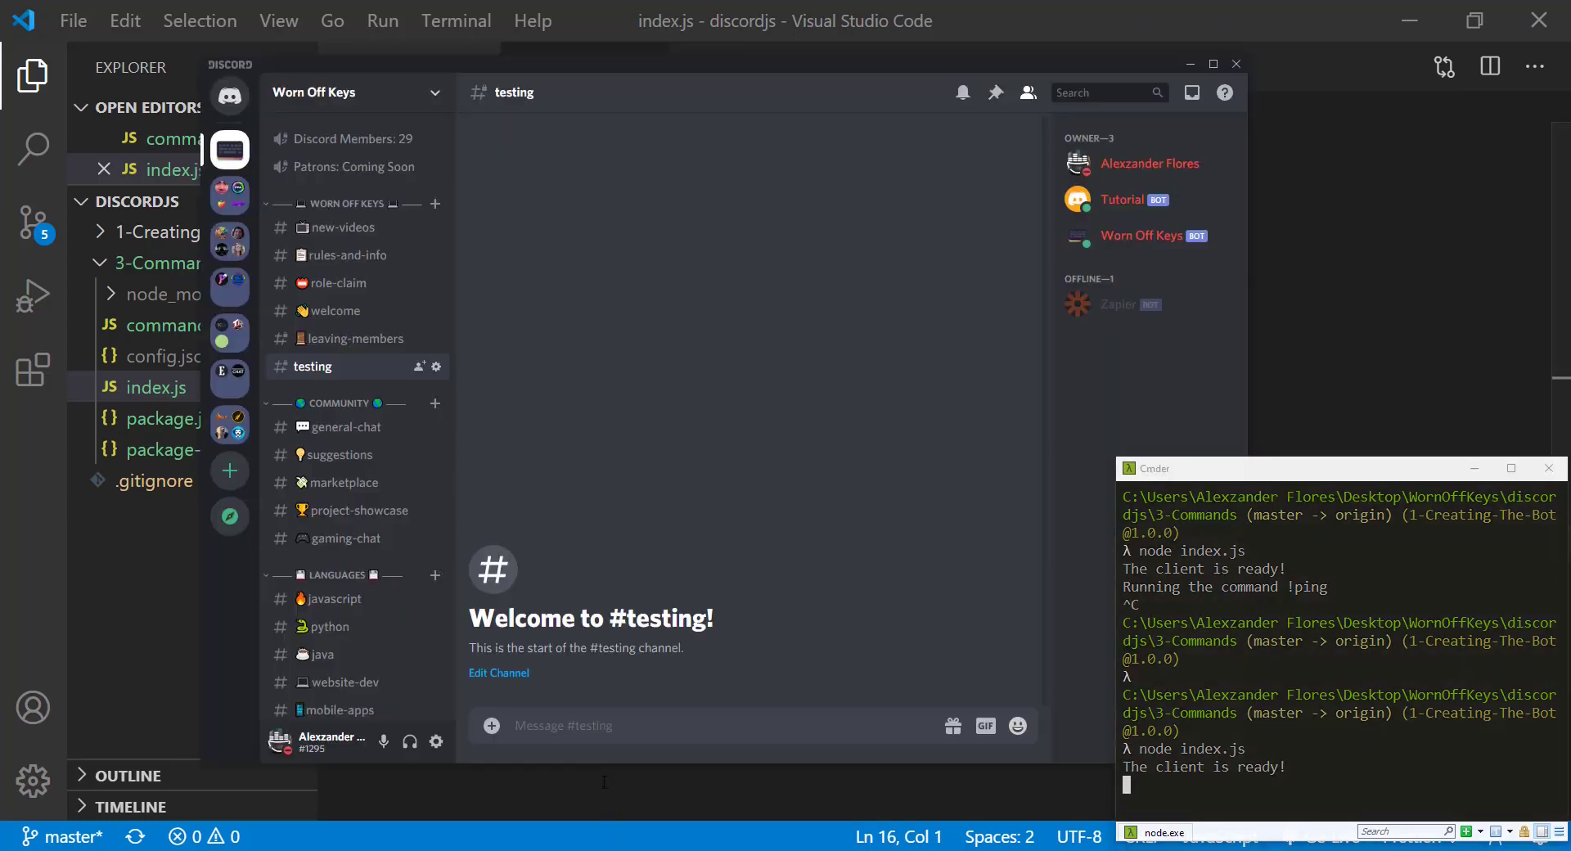
text(!p)
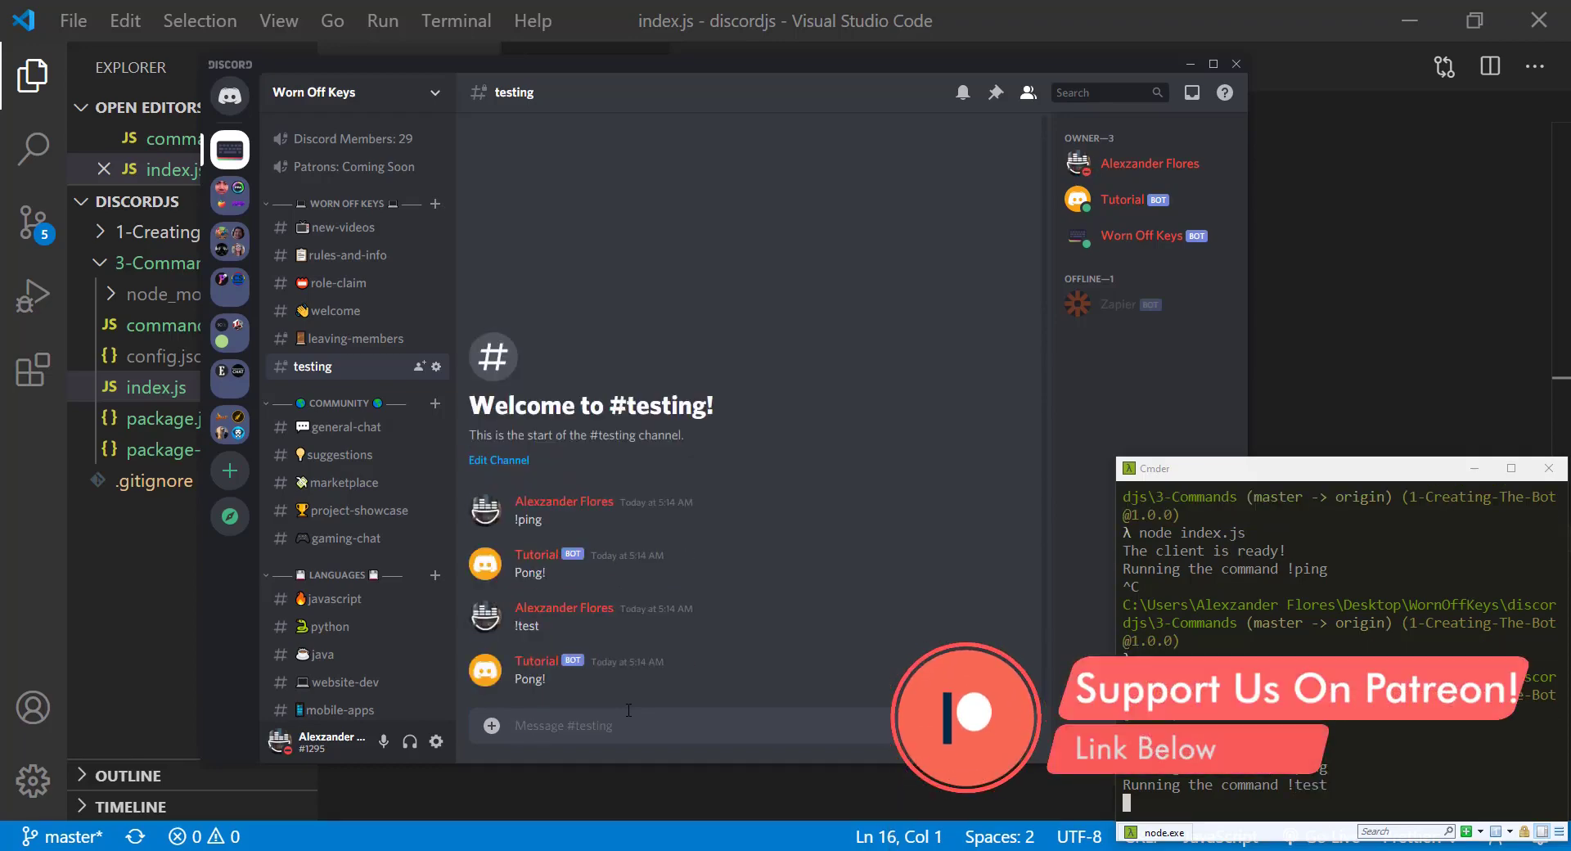
text(!)
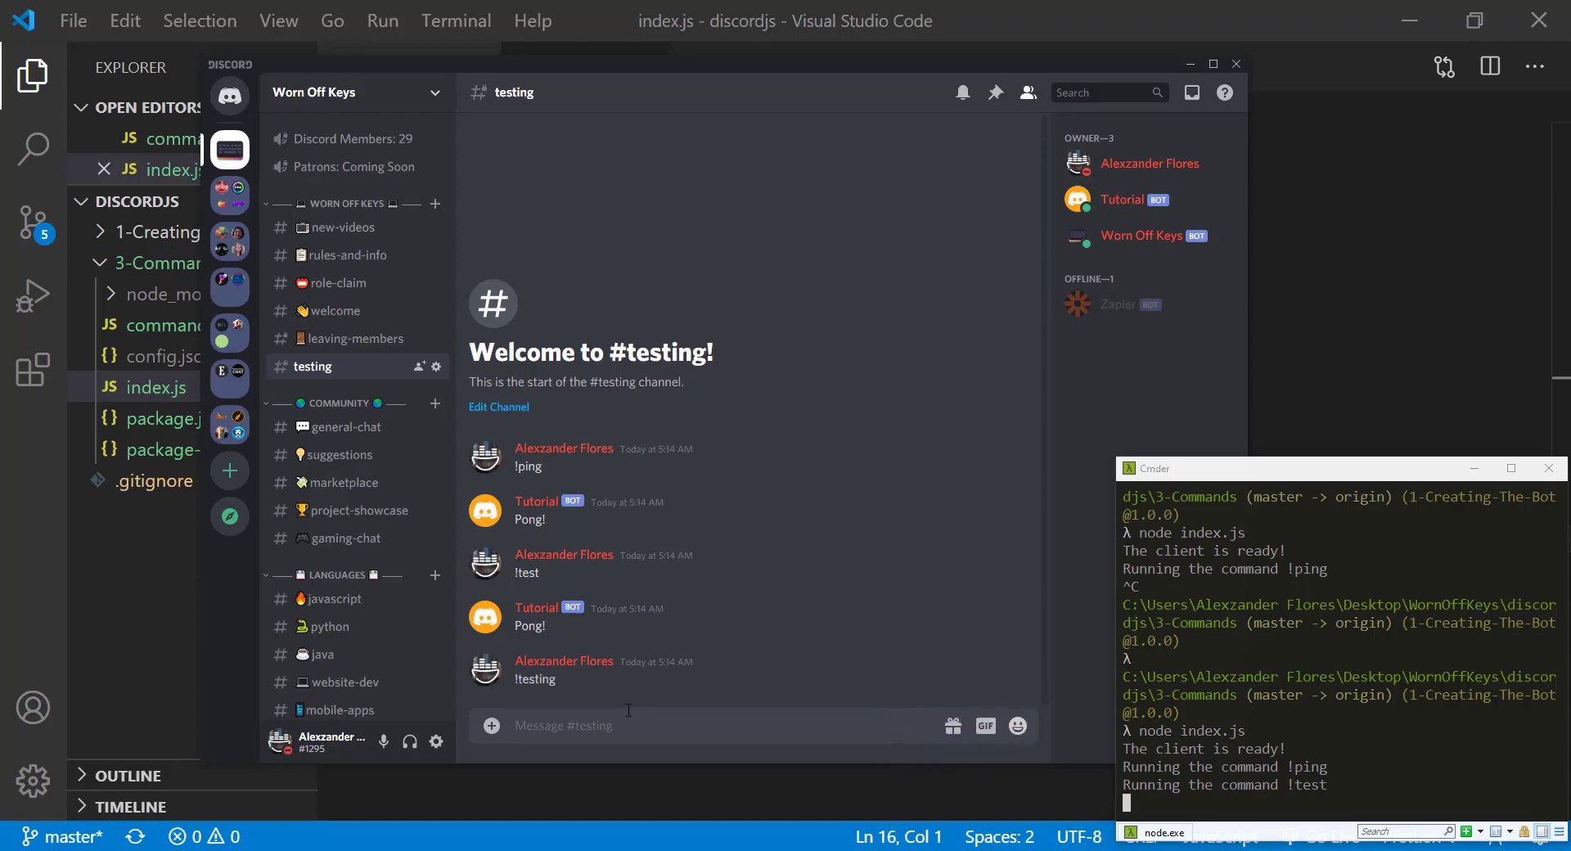
click(170, 324)
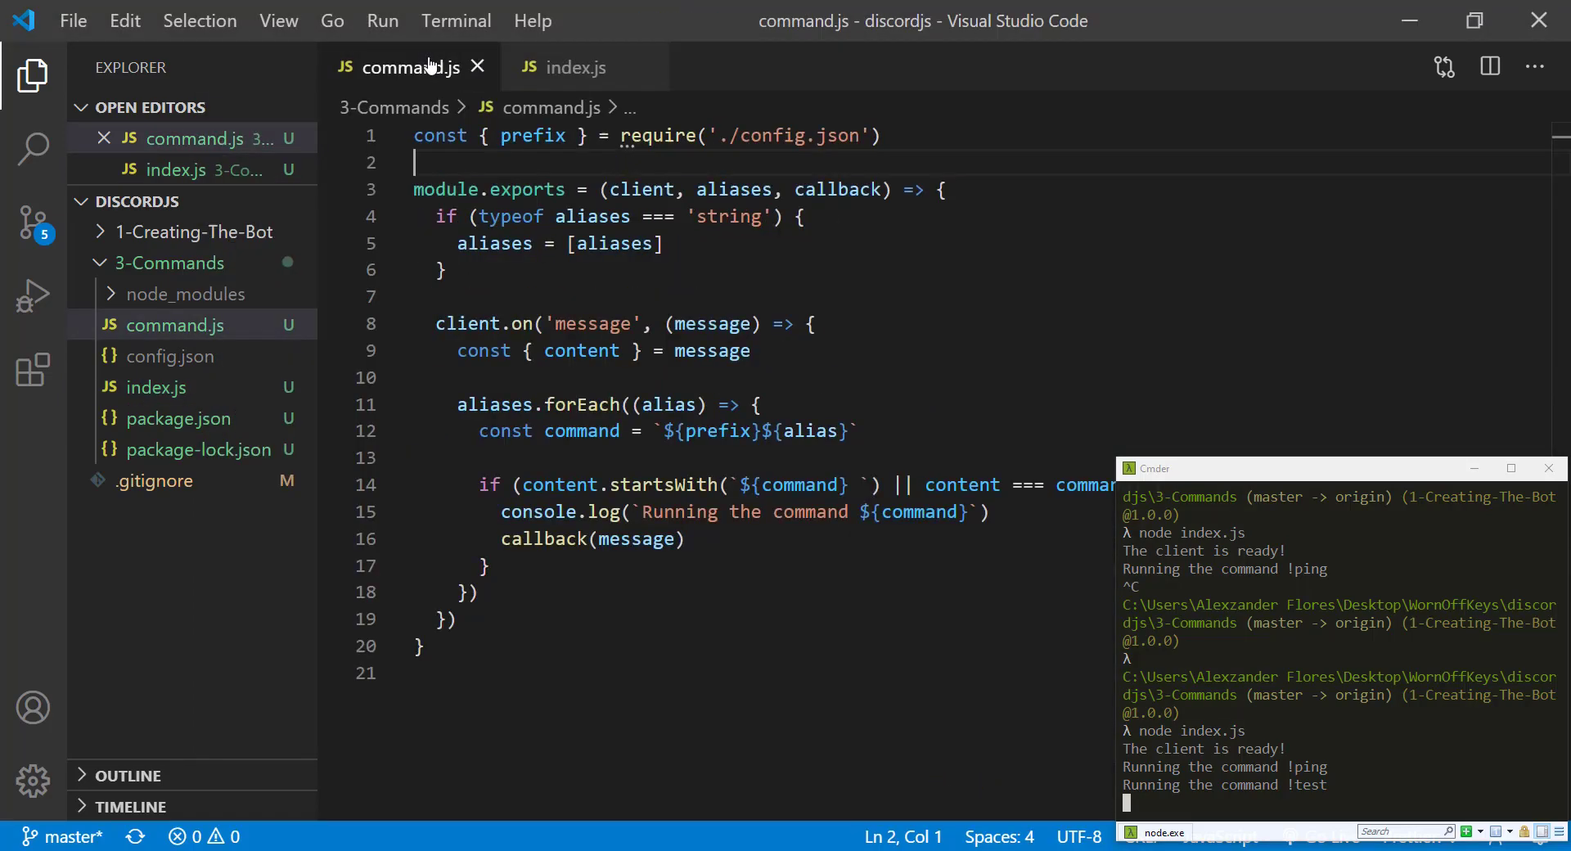
Scroll command.js to the matching if and select the content === command check
scroll(down, 3)
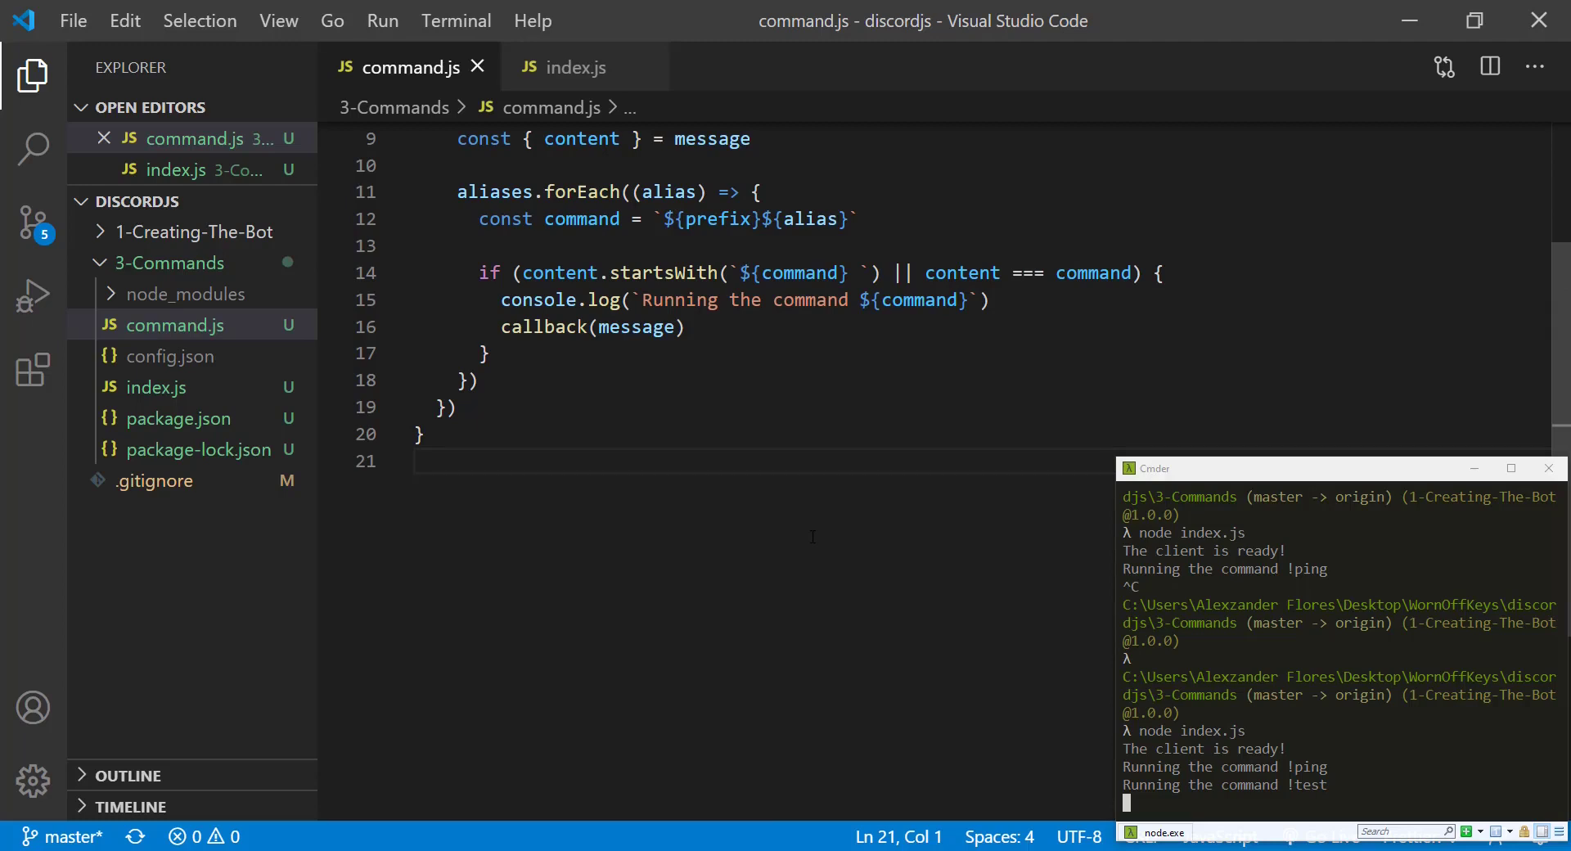
drag(926, 273, 1057, 273)
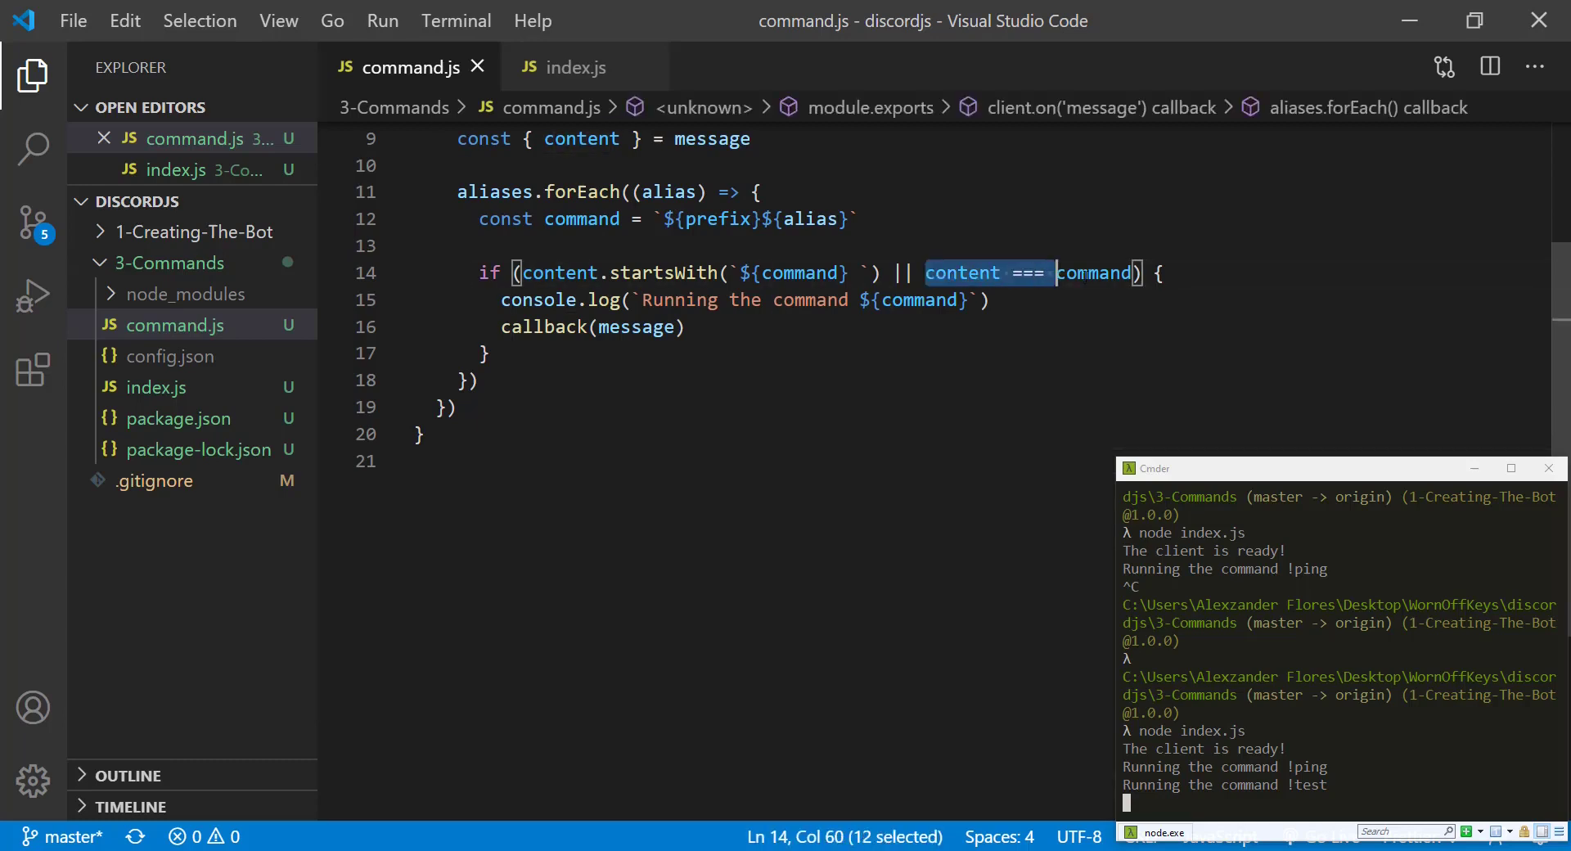